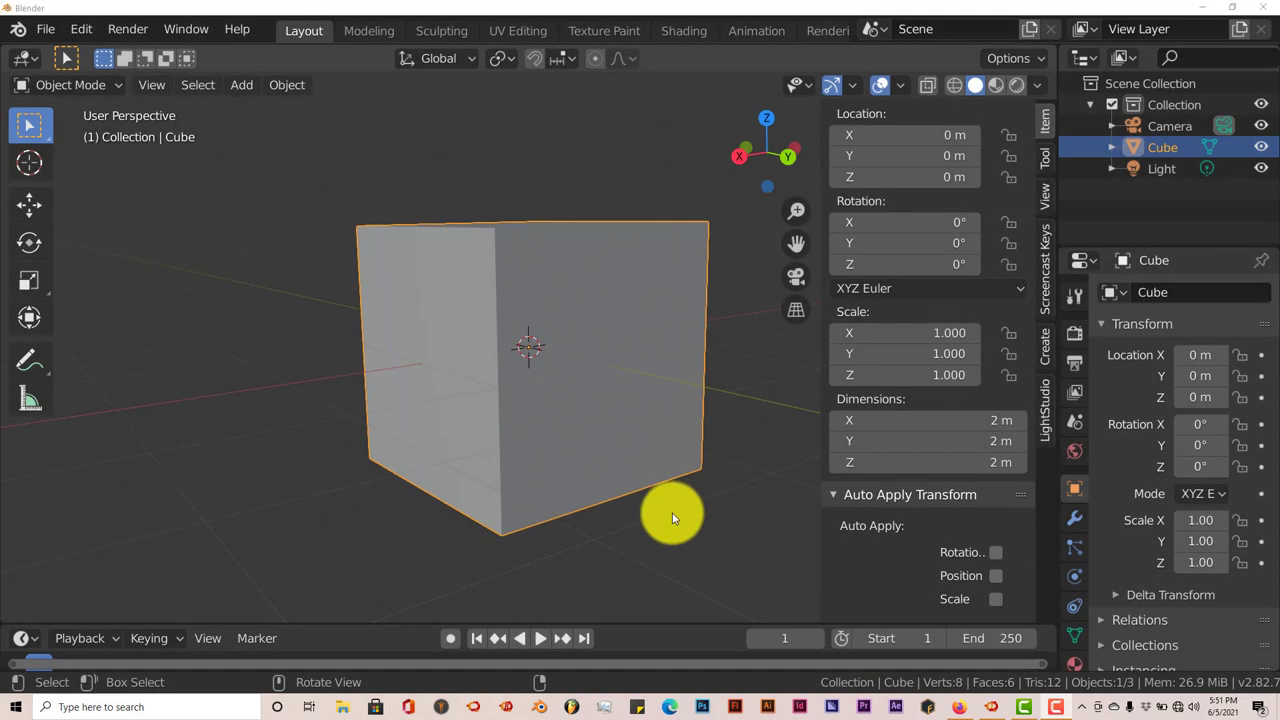
{"action": "mouse_move", "coordinate": [684, 520]}
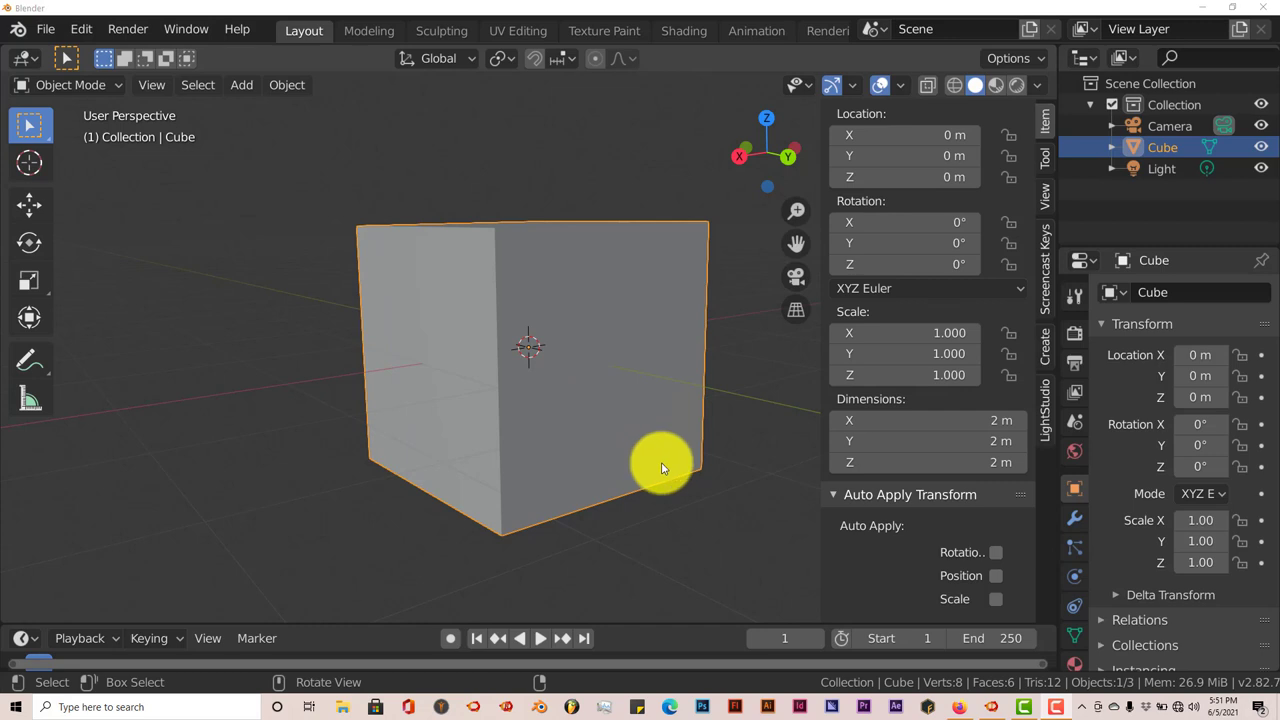
{"action": "mouse_move", "coordinate": [674, 472]}
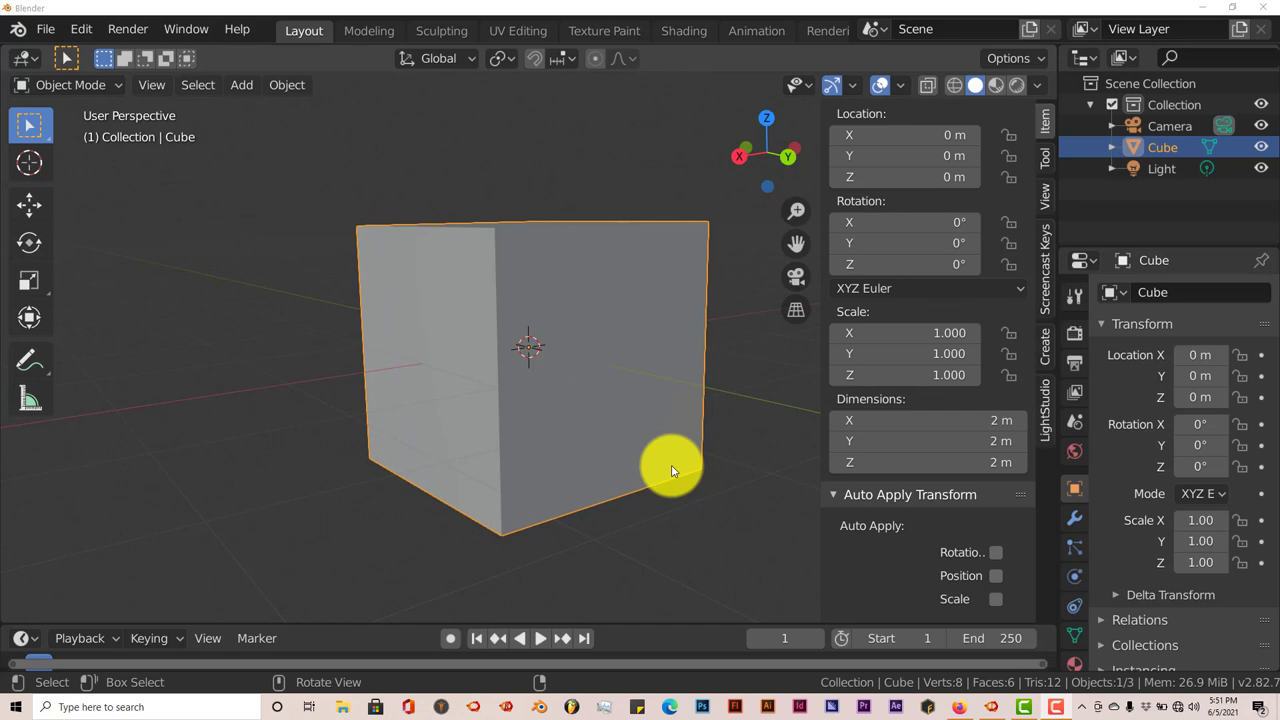
{"action": "mouse_move", "coordinate": [644, 458]}
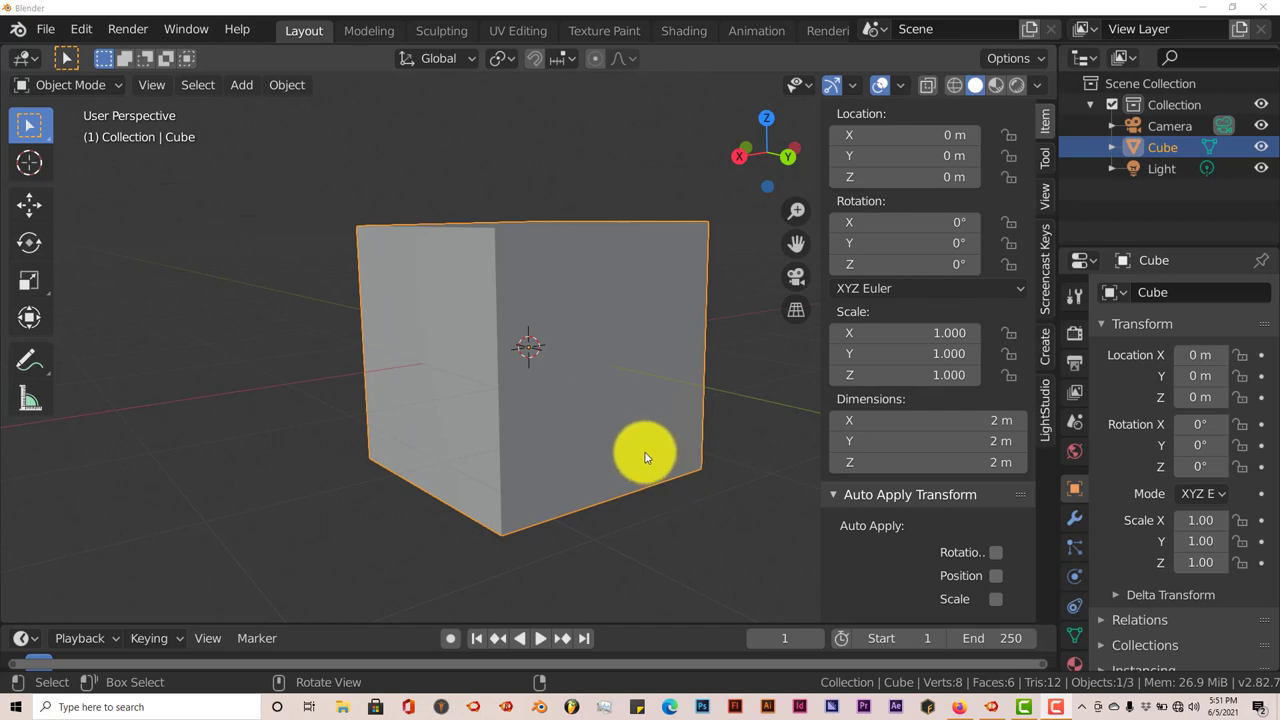
{"action": "mouse_move", "coordinate": [630, 420]}
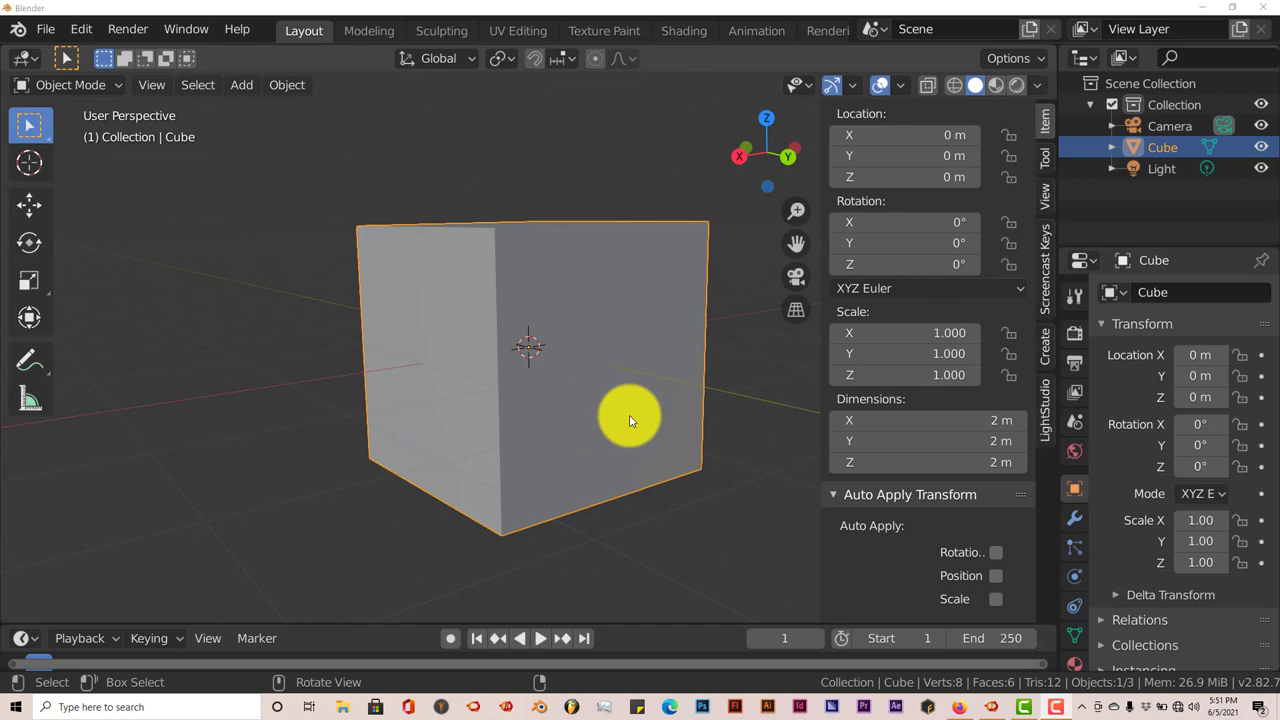
{"action": "mouse_move", "coordinate": [512, 428]}
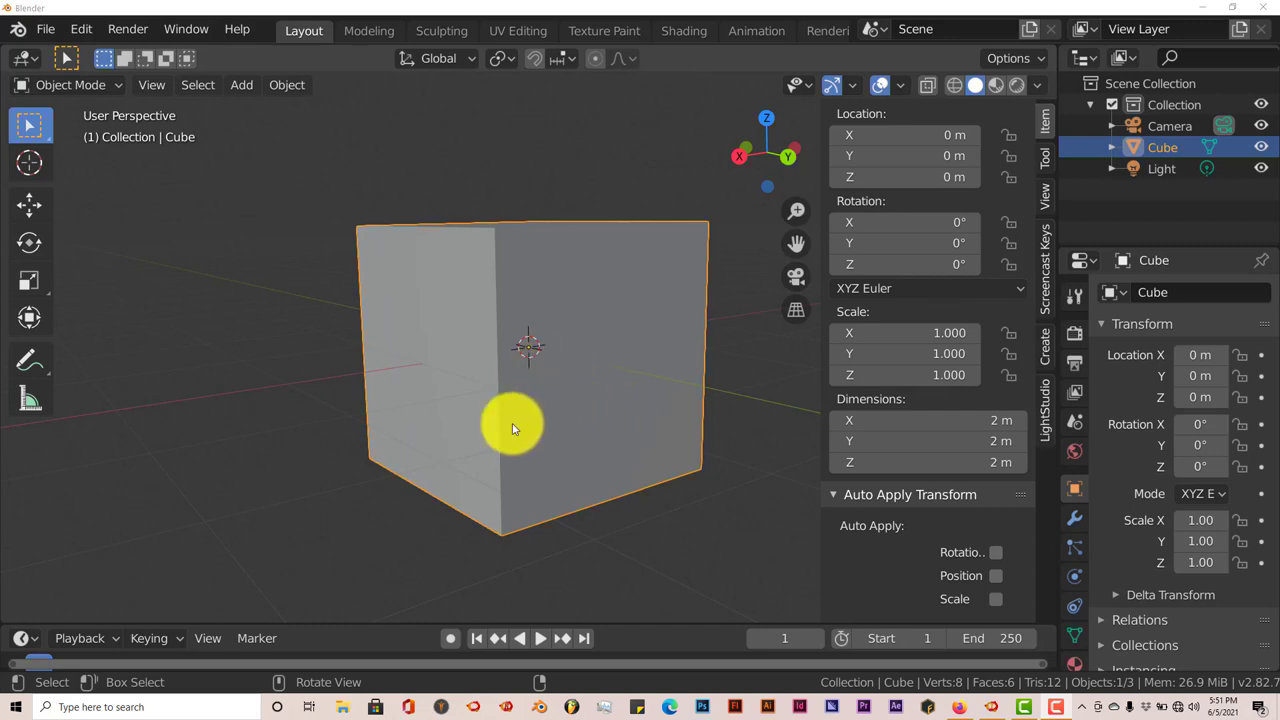
{"action": "mouse_move", "coordinate": [488, 278]}
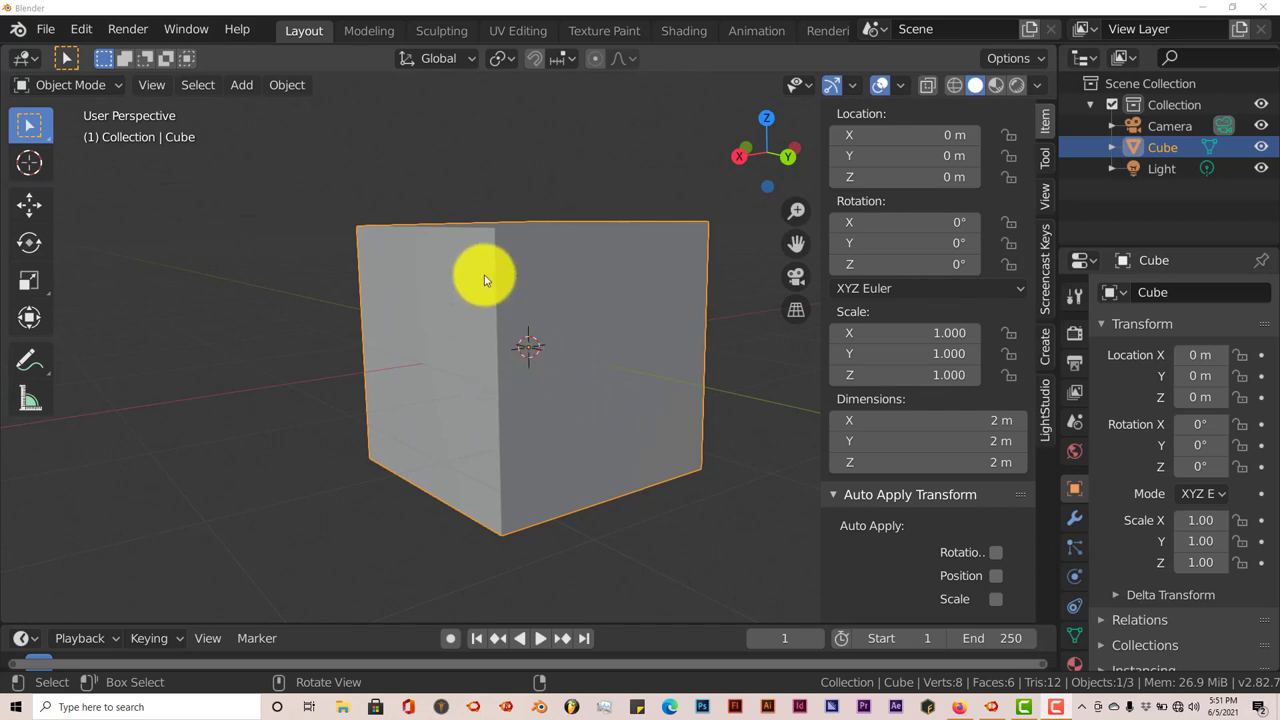
{"action": "mouse_move", "coordinate": [532, 288]}
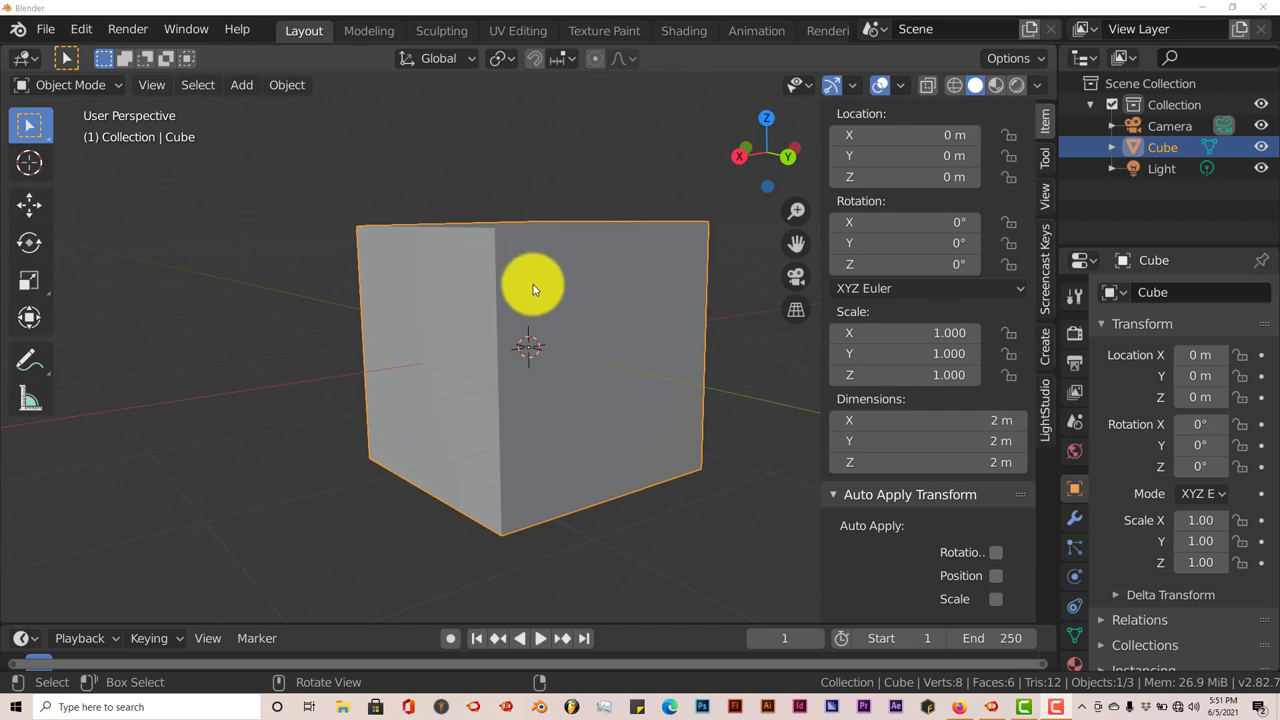
{"action": "mouse_move", "coordinate": [536, 284]}
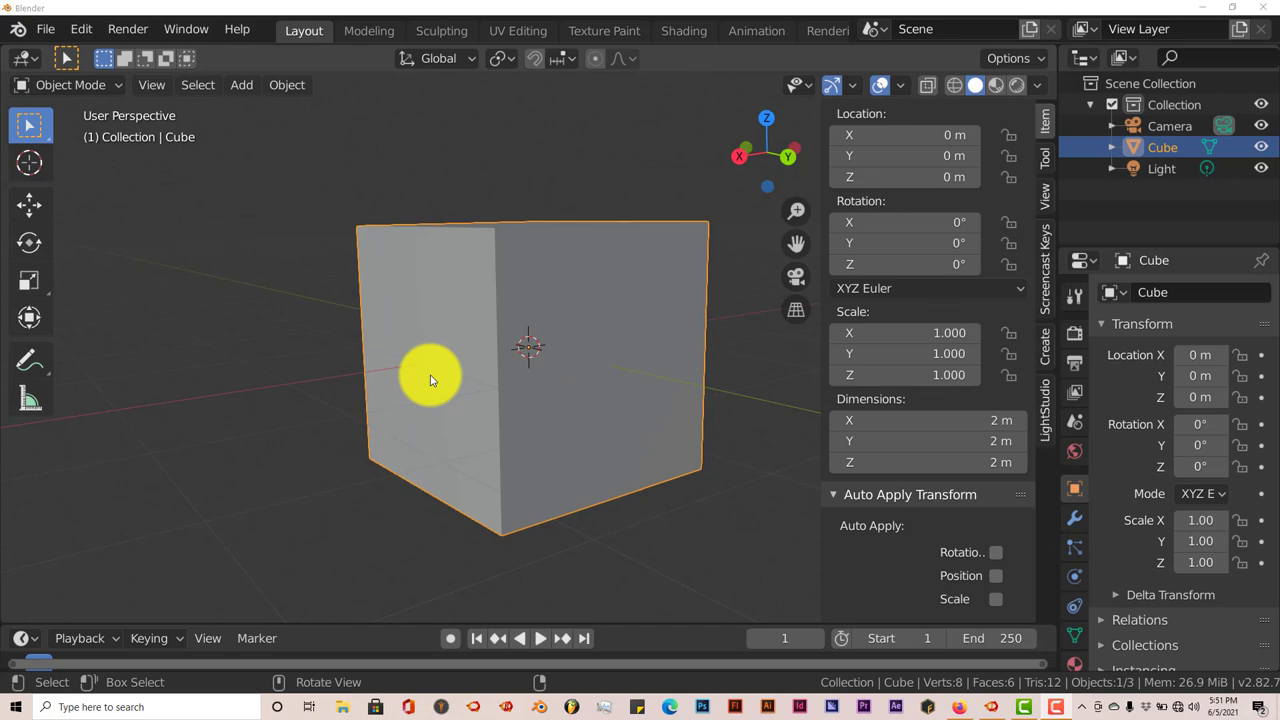
{"action": "mouse_move", "coordinate": [430, 392]}
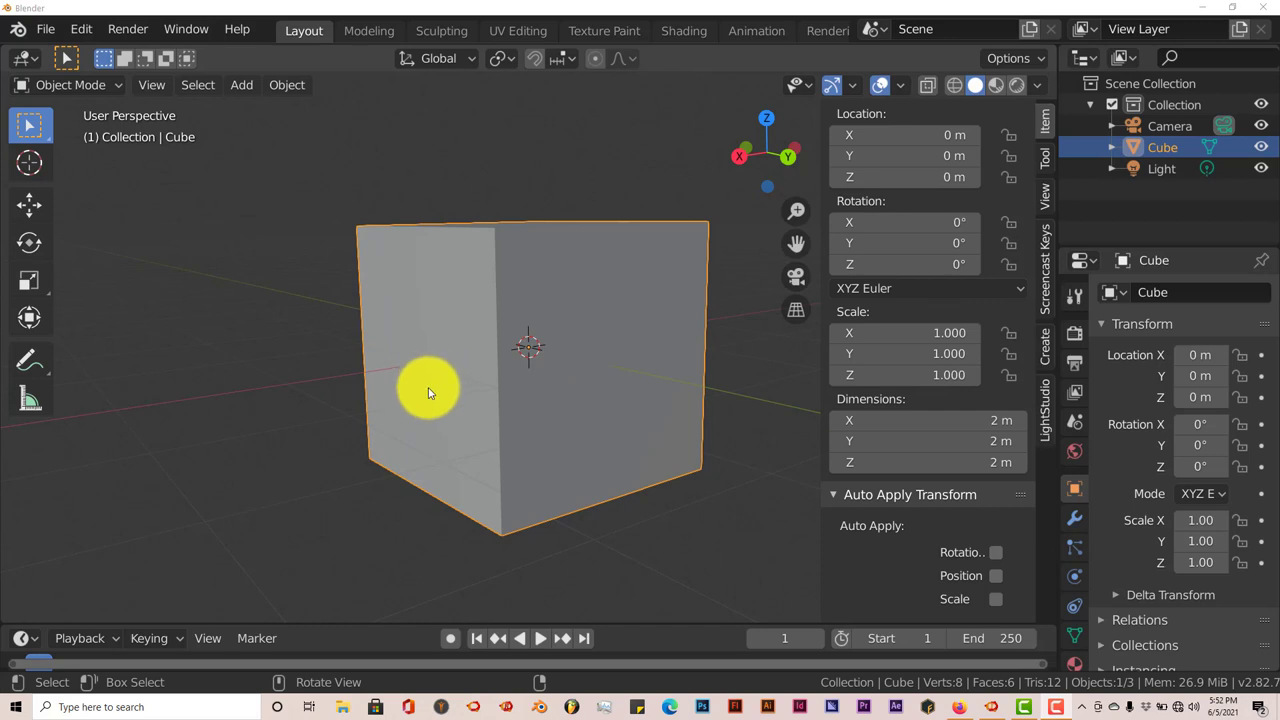
{"action": "mouse_move", "coordinate": [506, 332]}
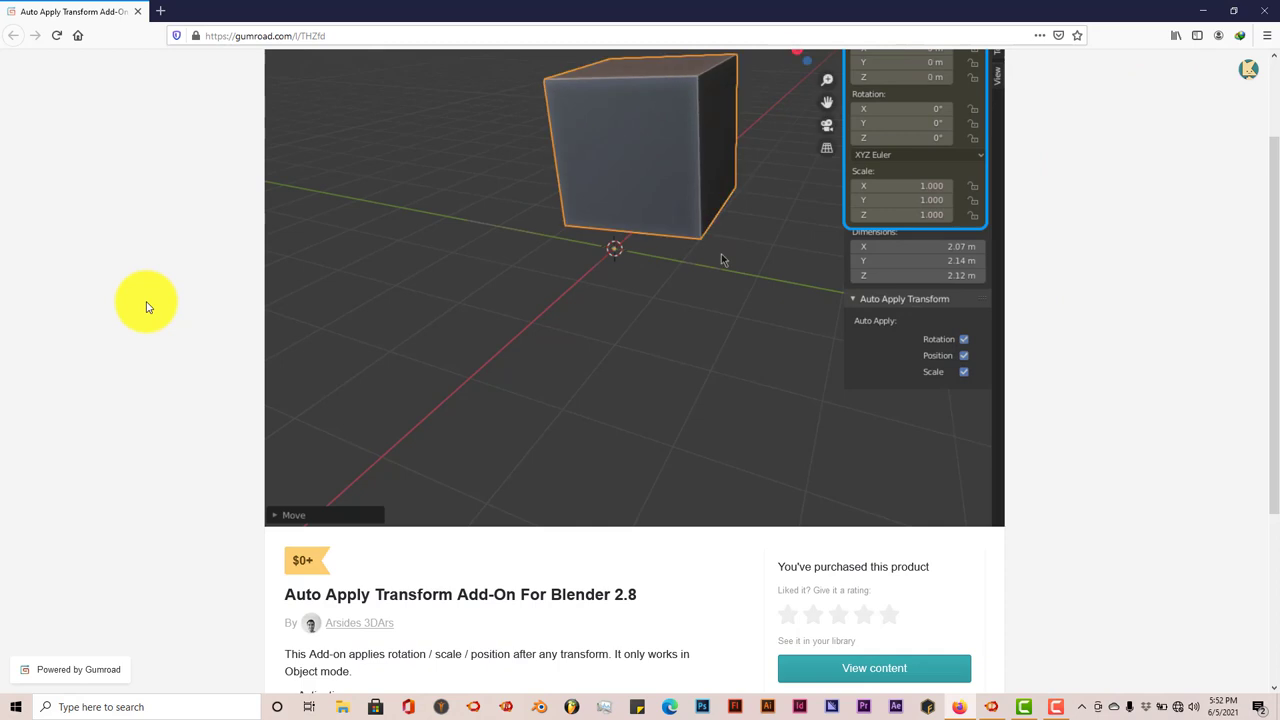
Scroll through the Auto Apply Transform product page description on Gumroad
{"action": "scroll", "scroll_direction": "down", "scroll_amount": 3}
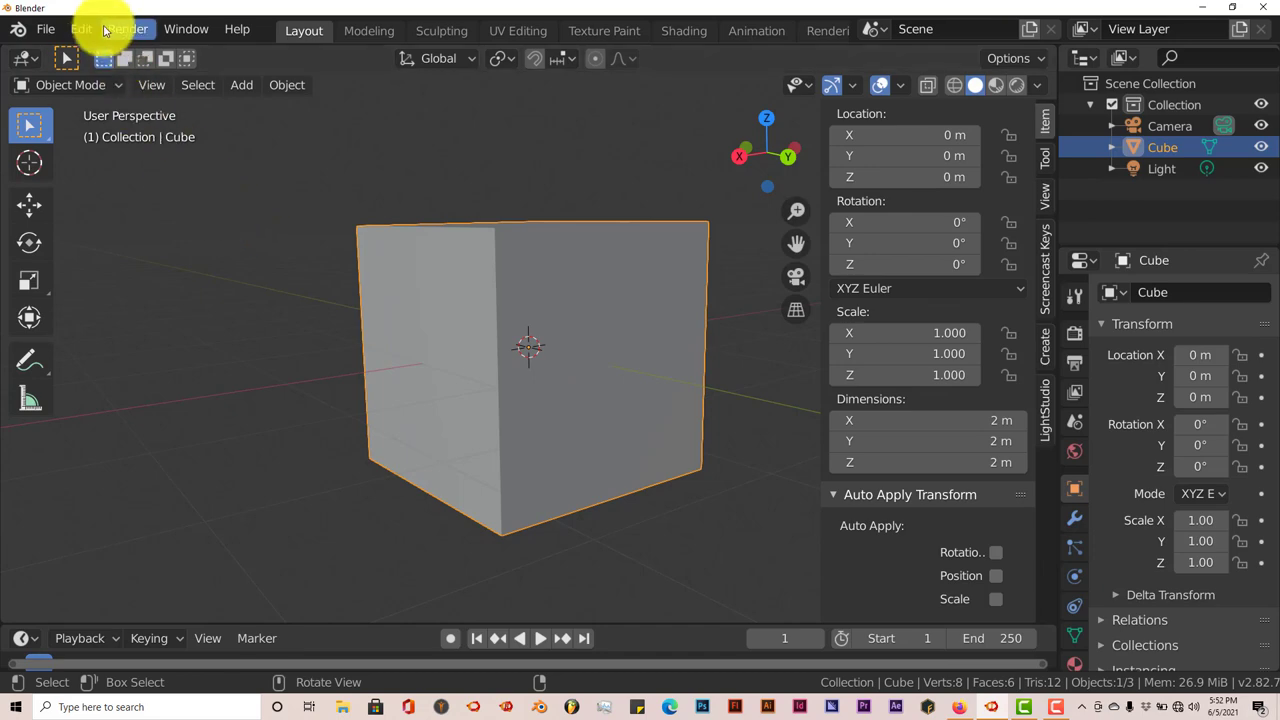
Install the add-on from AutoApplyTransform.zip via Preferences and close the window
{"action": "left_click", "coordinate": [84, 30]}
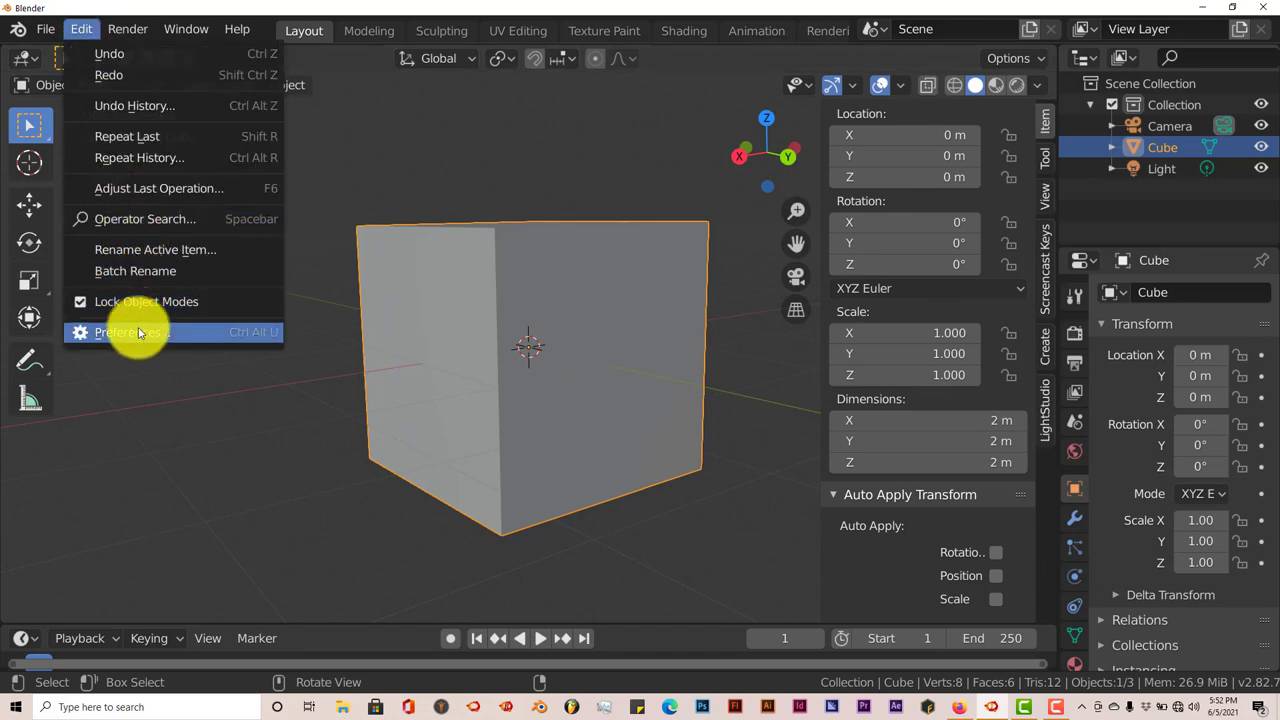
{"action": "left_click", "coordinate": [132, 332]}
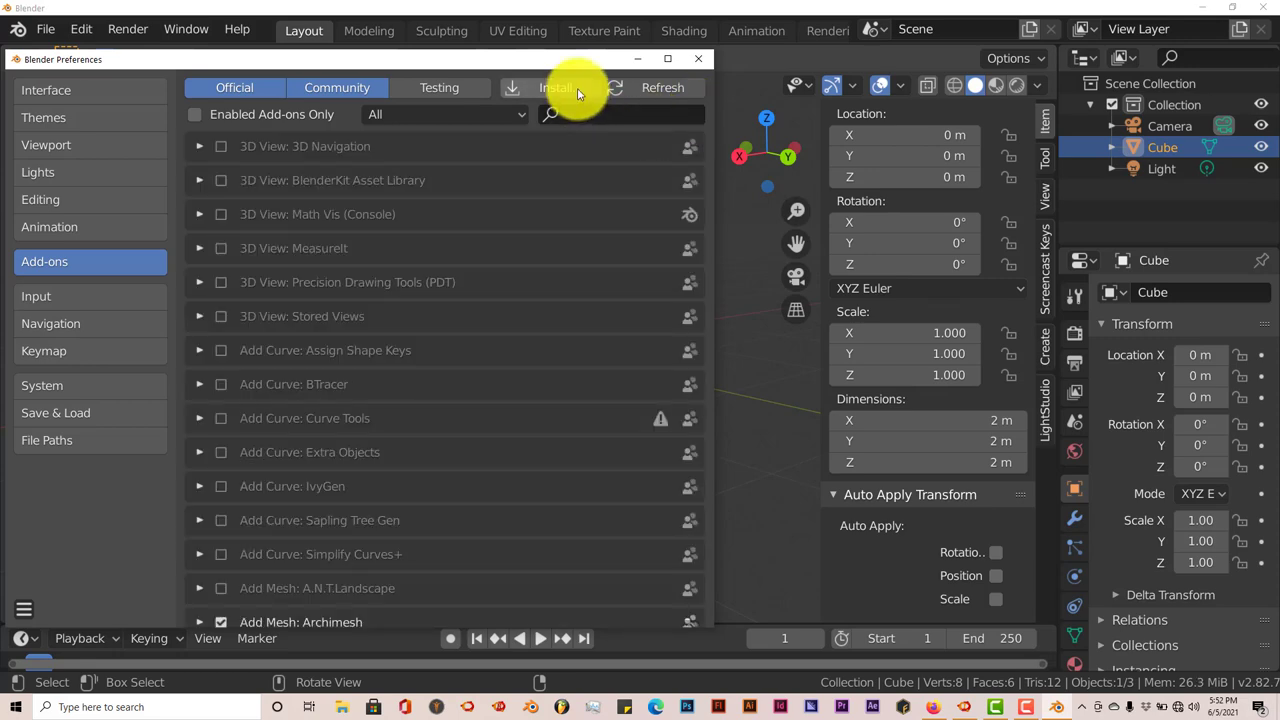
{"action": "left_click", "coordinate": [556, 88]}
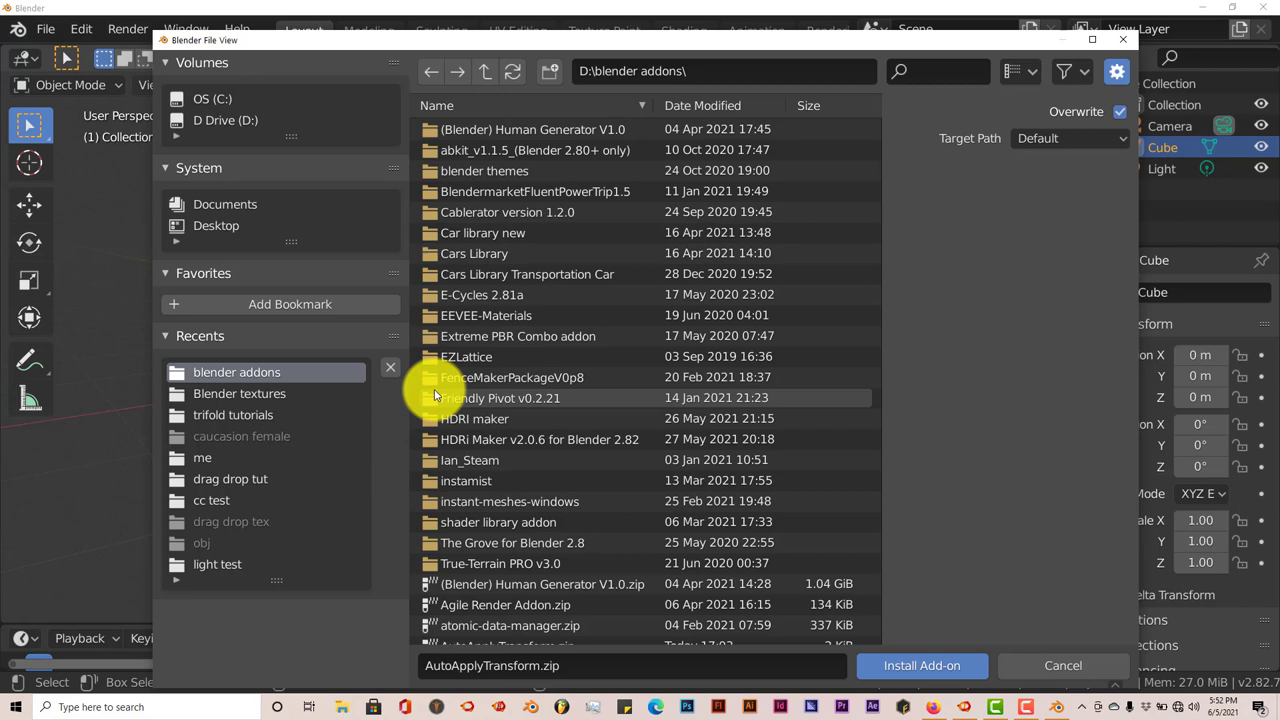
{"action": "mouse_move", "coordinate": [536, 454]}
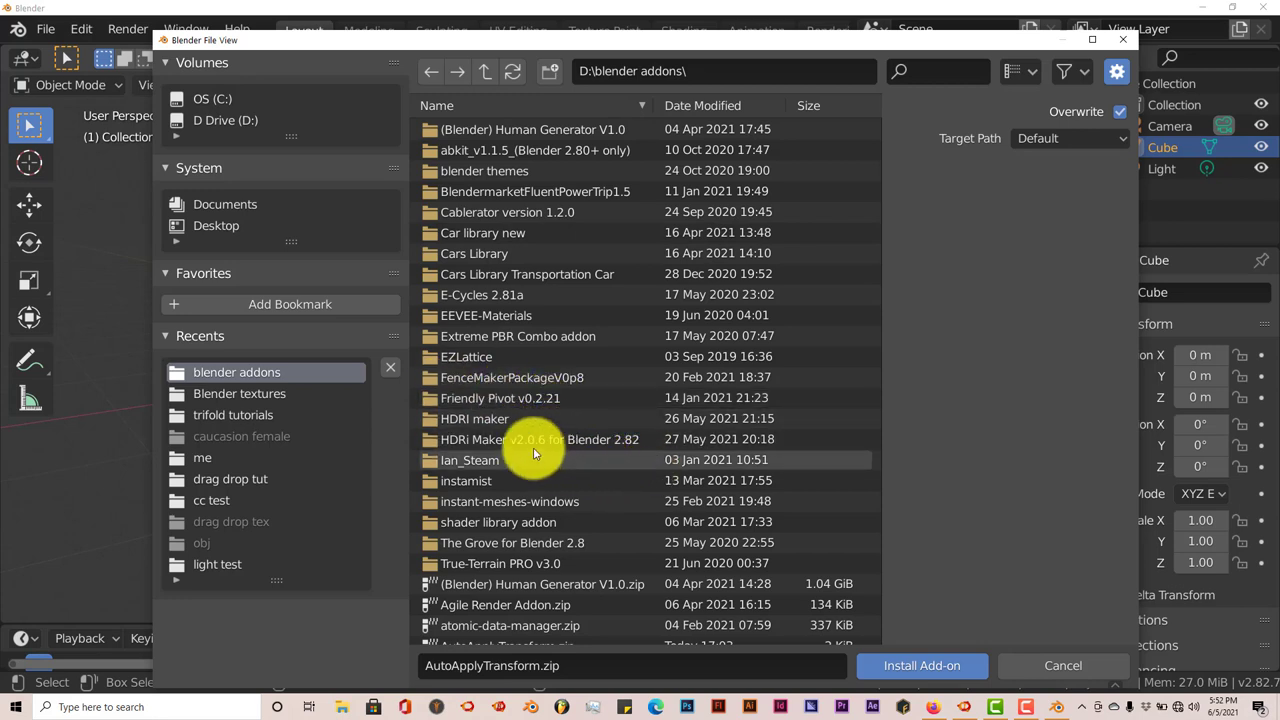
{"action": "mouse_move", "coordinate": [932, 664]}
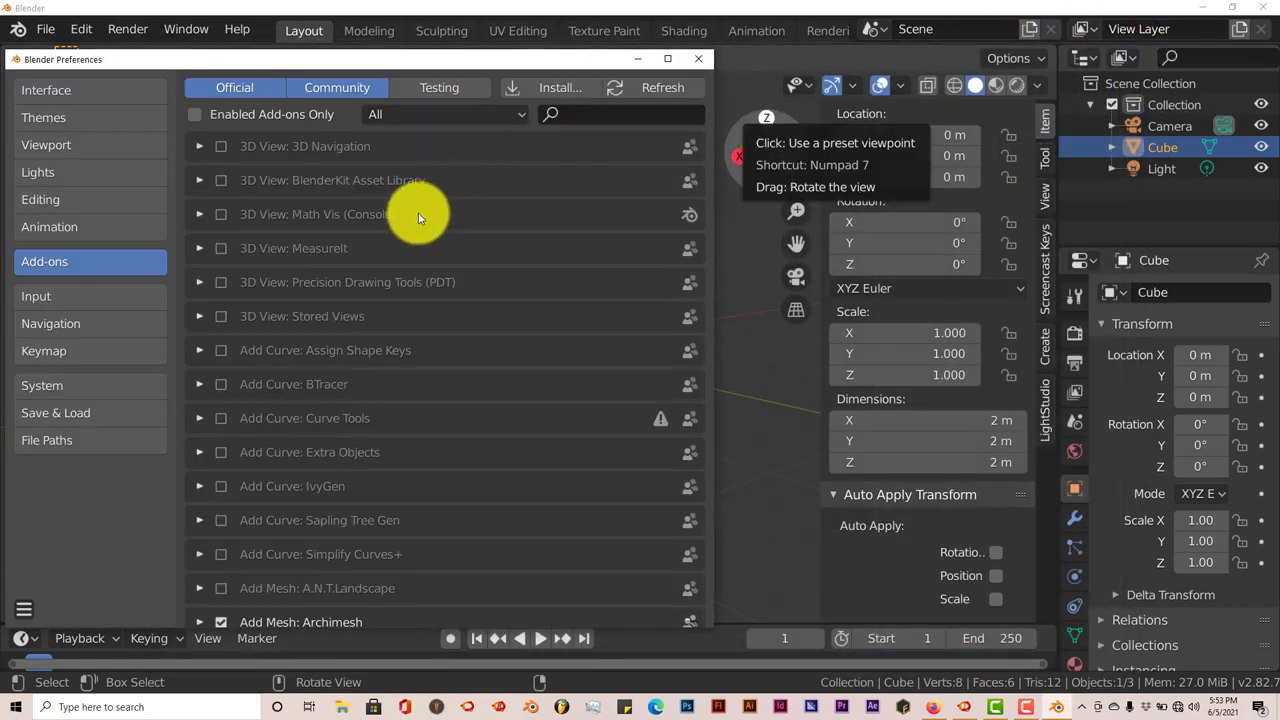
{"action": "mouse_move", "coordinate": [682, 84]}
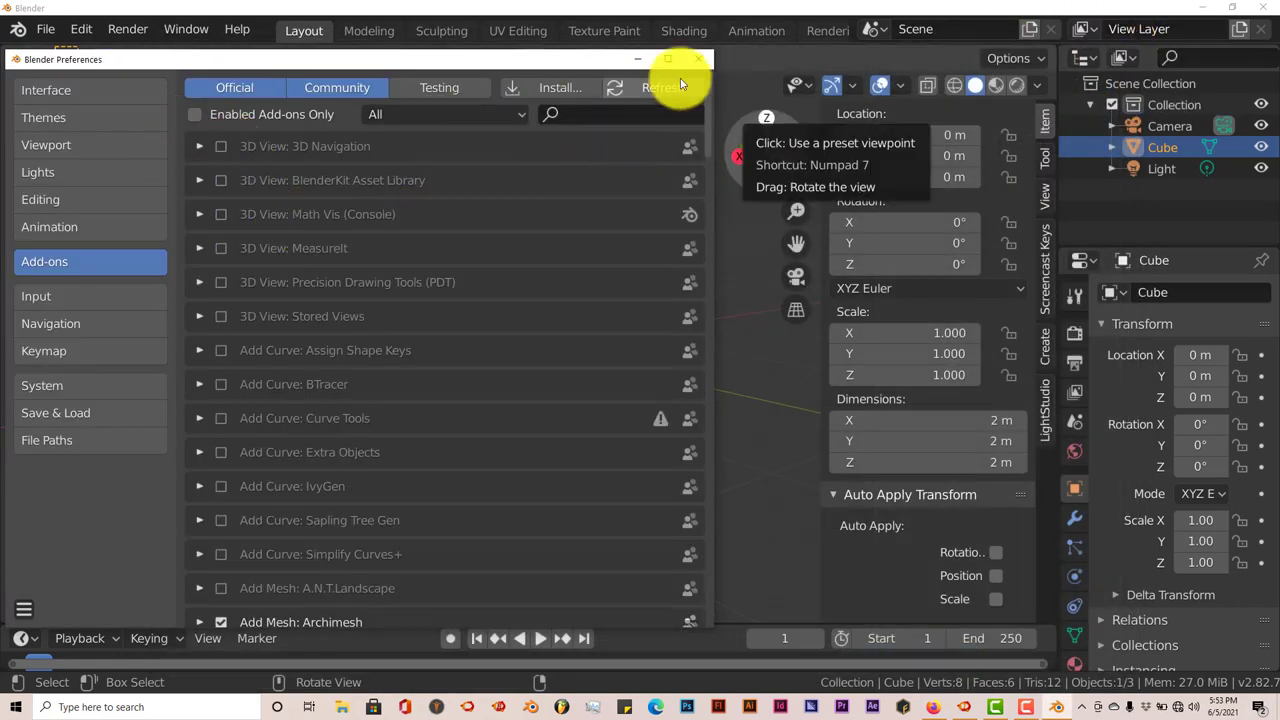
{"action": "left_click", "coordinate": [700, 60]}
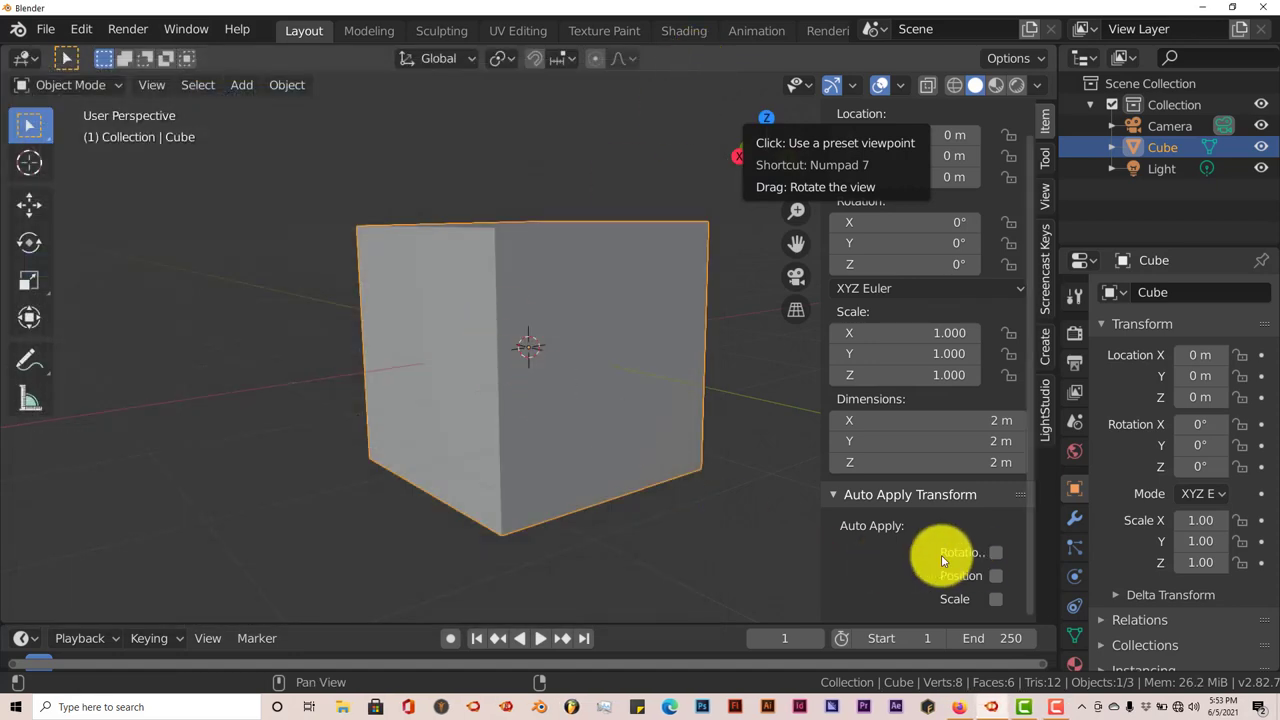
{"action": "mouse_move", "coordinate": [612, 486]}
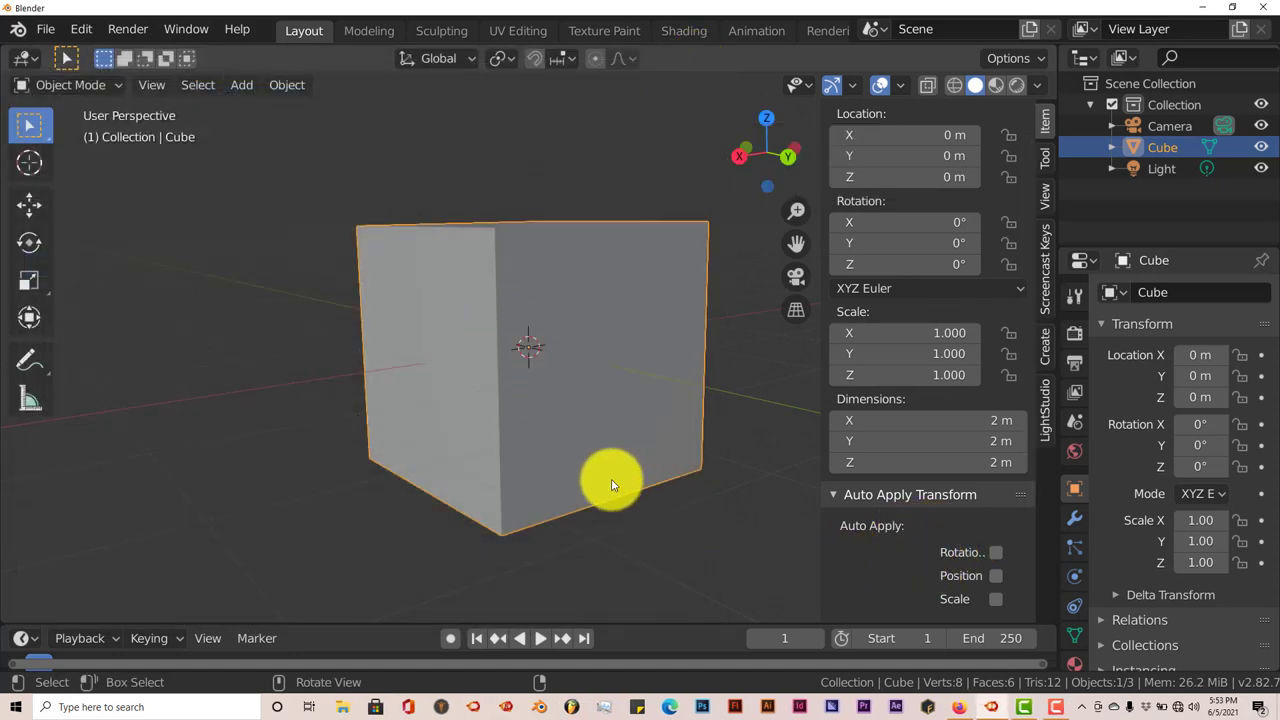
Orbit the viewport to look down on the cube from above
{"action": "left_click_drag", "start_coordinate": [610, 486], "coordinate": [604, 442]}
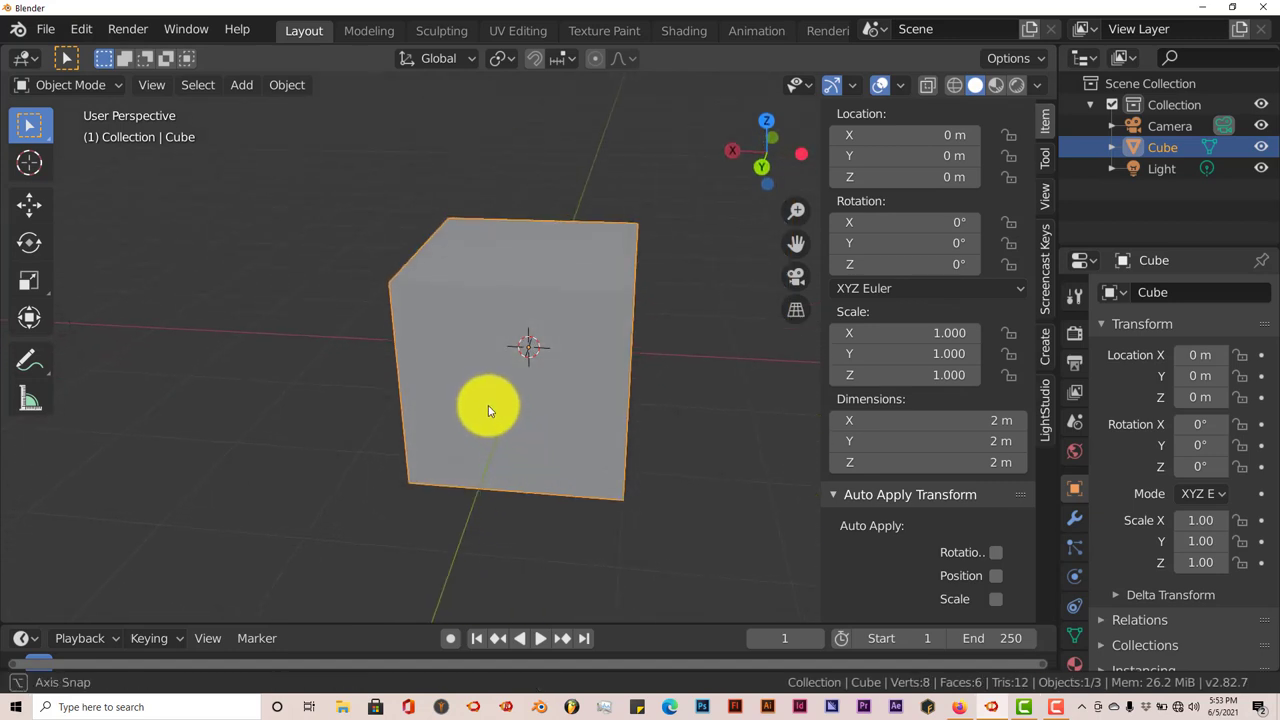
{"action": "left_click_drag", "start_coordinate": [490, 410], "coordinate": [456, 444]}
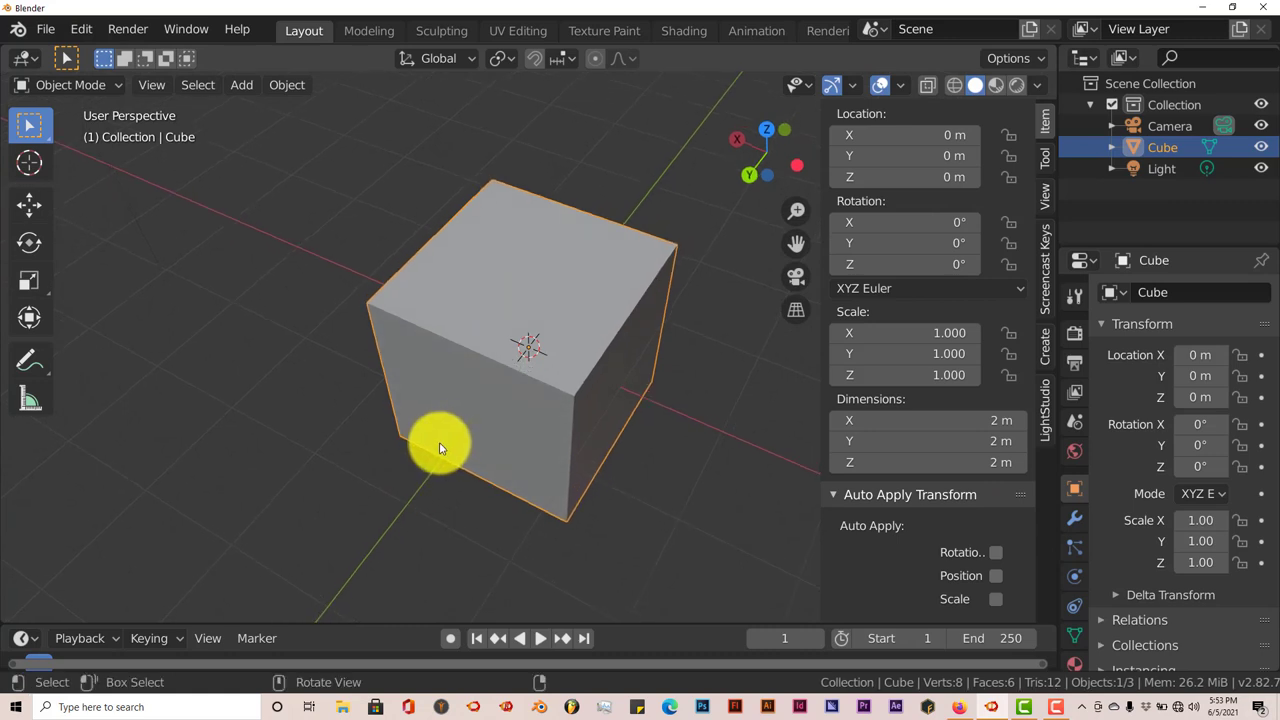
{"action": "mouse_move", "coordinate": [498, 400]}
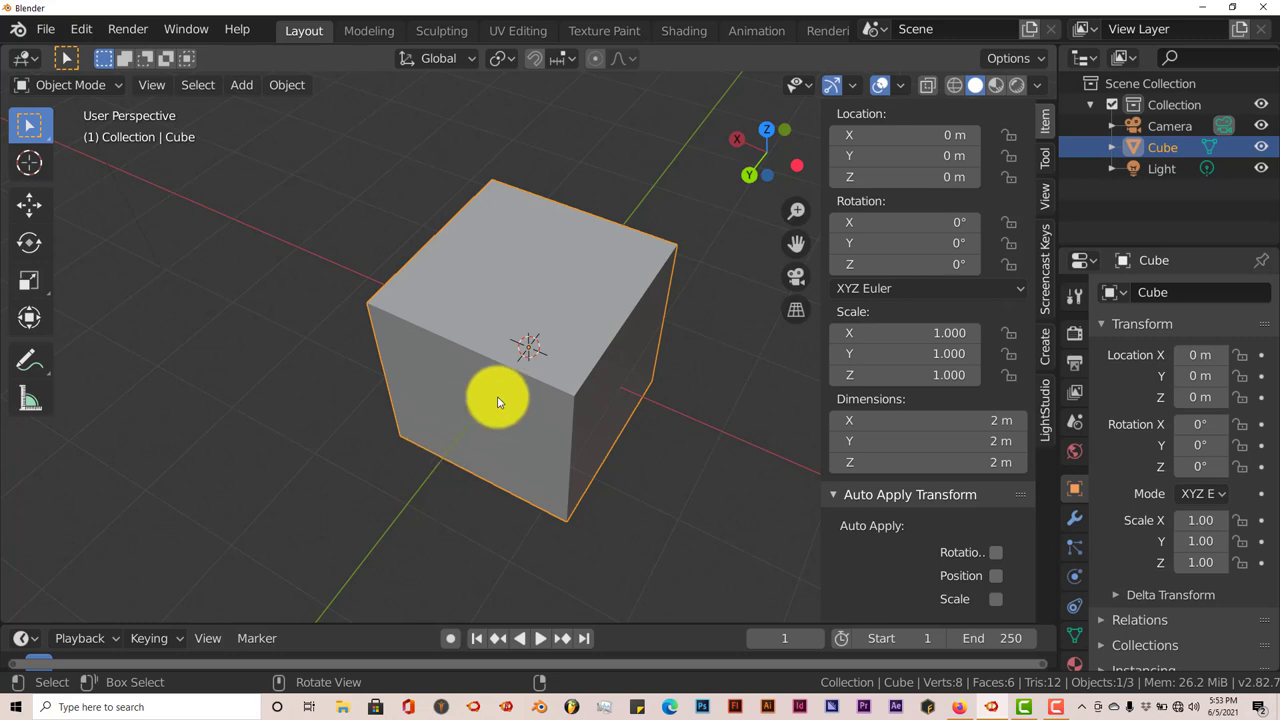
{"action": "mouse_move", "coordinate": [528, 398]}
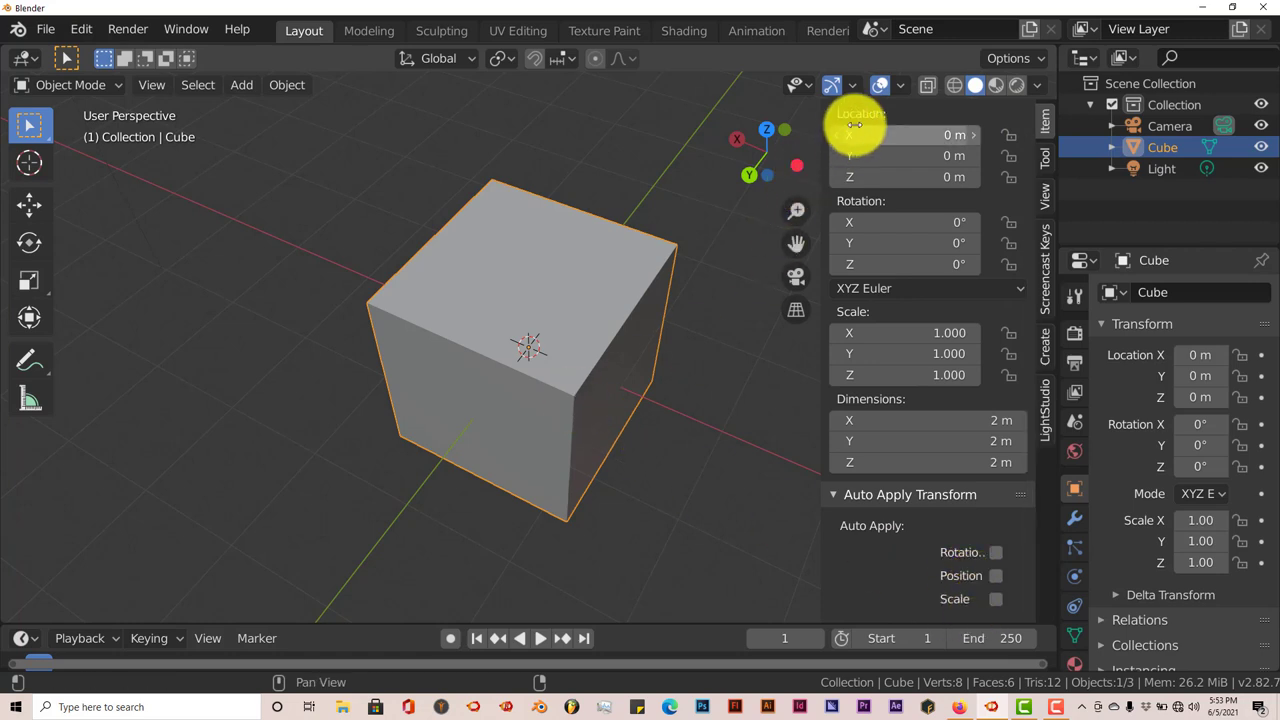
{"action": "mouse_move", "coordinate": [902, 134]}
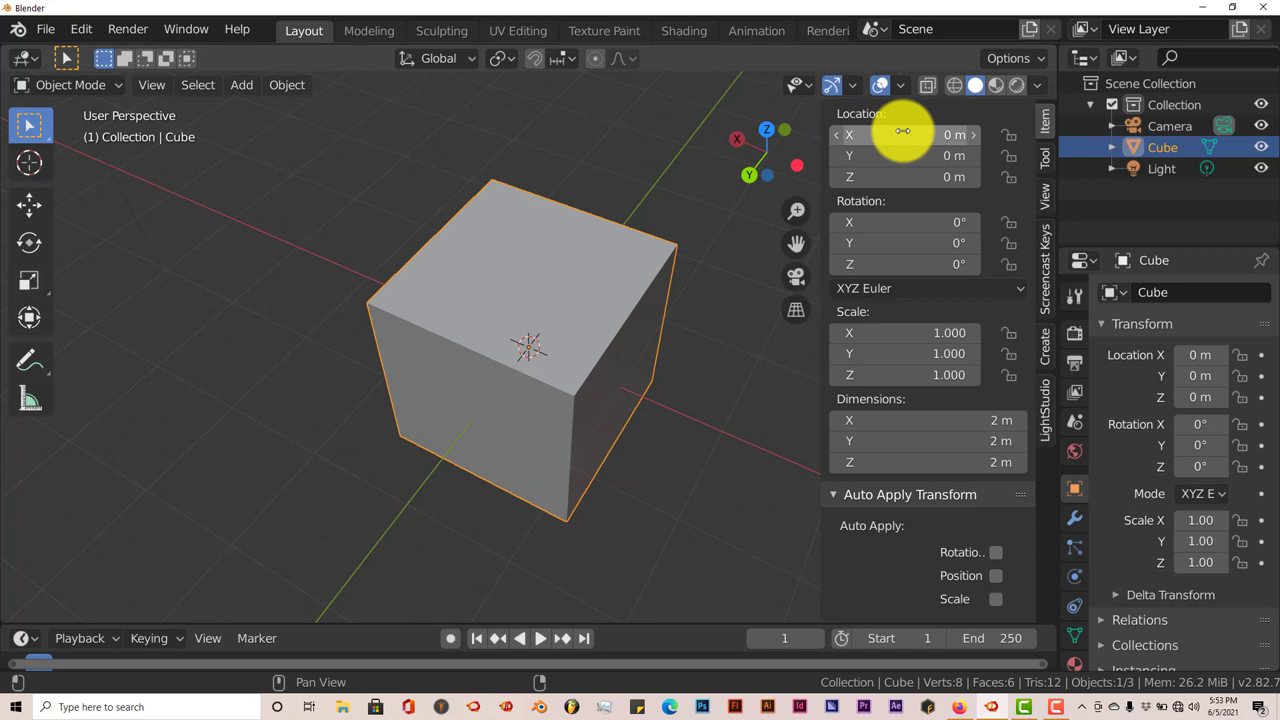
{"action": "mouse_move", "coordinate": [890, 136]}
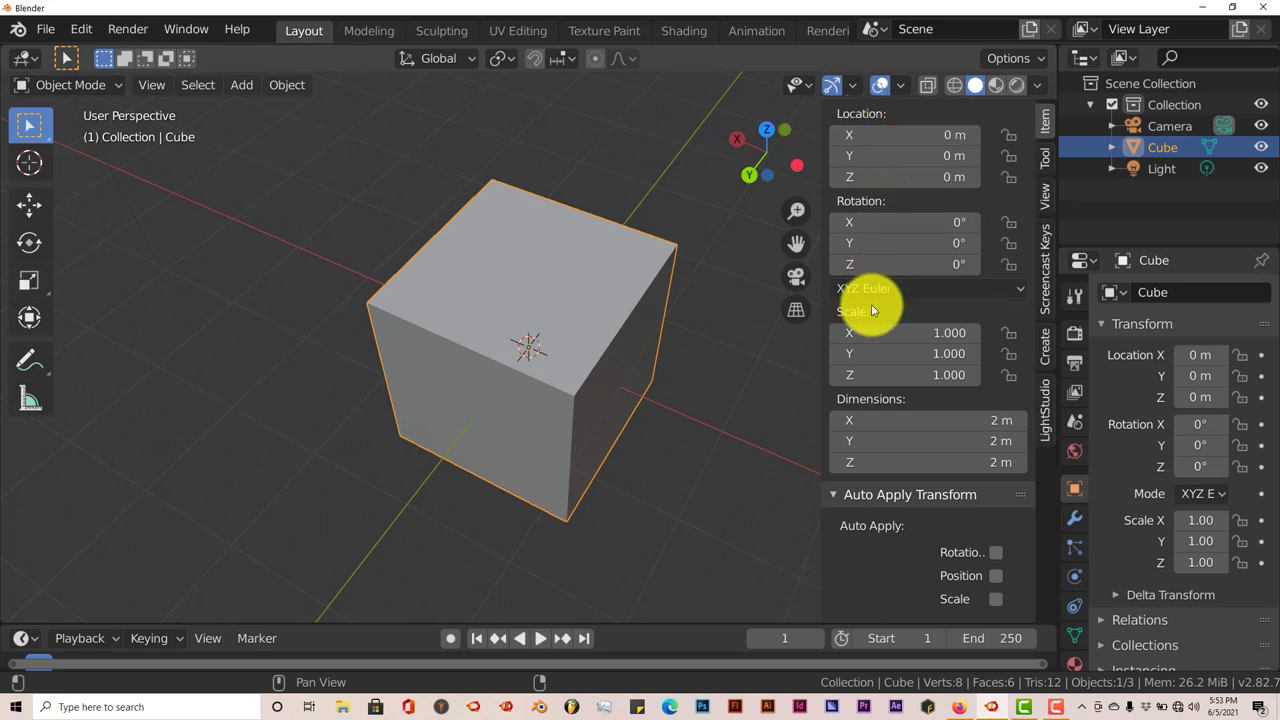
{"action": "mouse_move", "coordinate": [636, 332]}
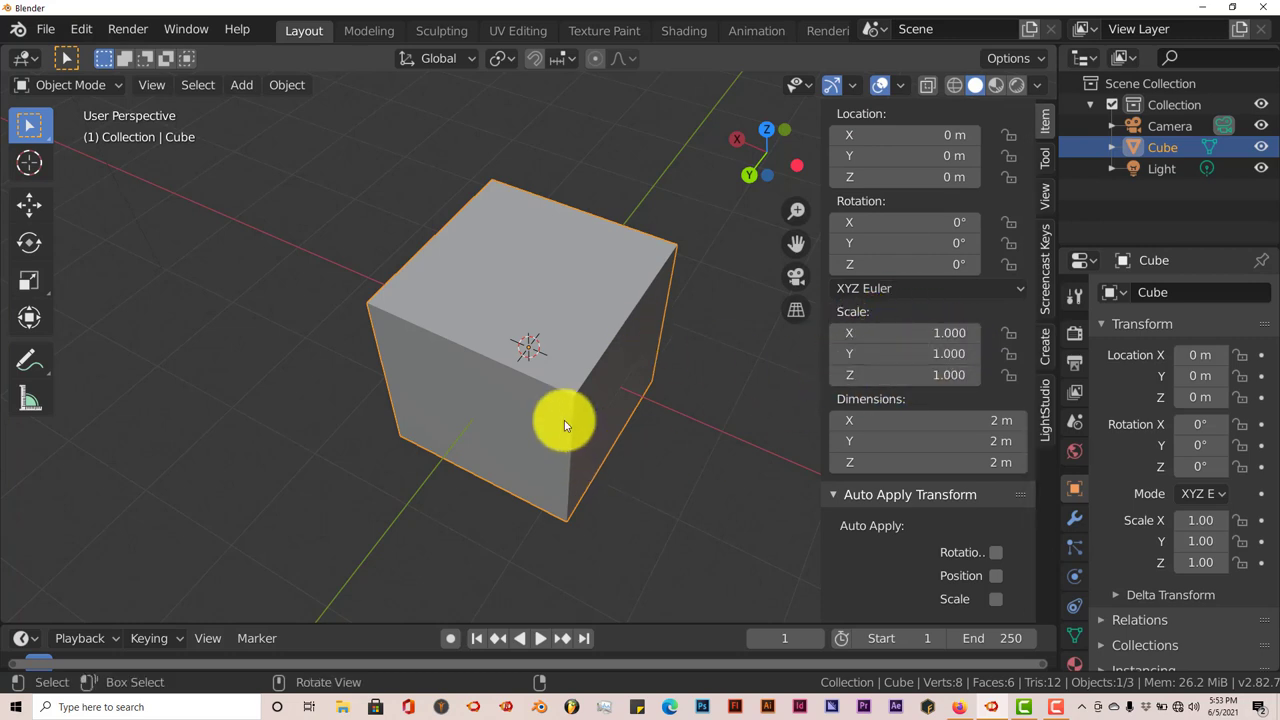
Select the cube, scale it up to 2.287 and rotate it to a tilted angle
{"action": "left_click", "coordinate": [928, 84]}
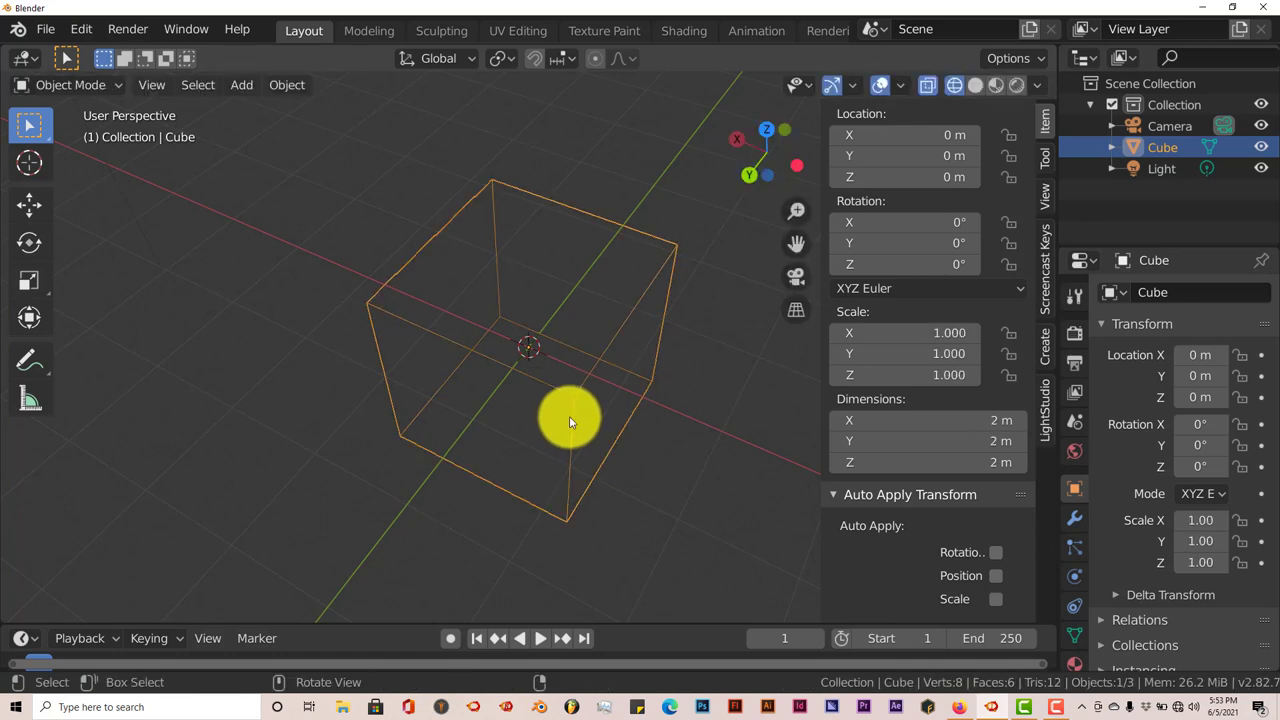
{"action": "left_click", "coordinate": [976, 84]}
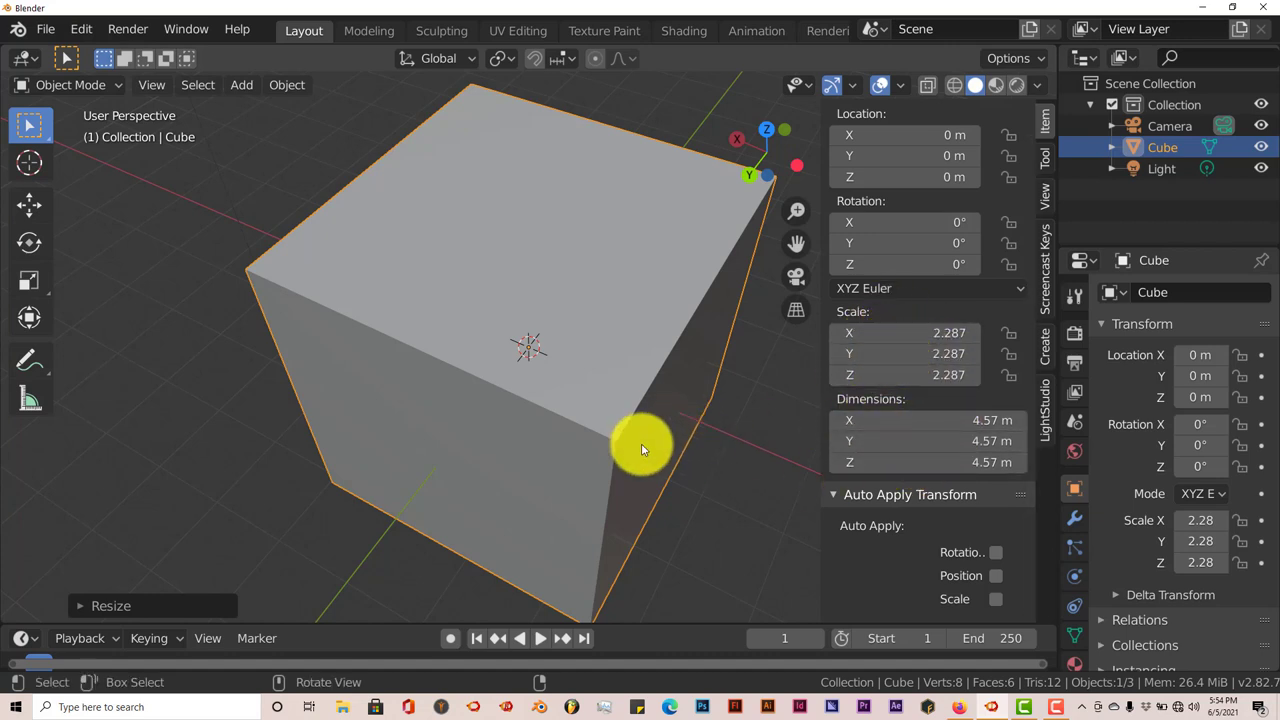
{"action": "left_click_drag", "start_coordinate": [644, 448], "coordinate": [616, 376]}
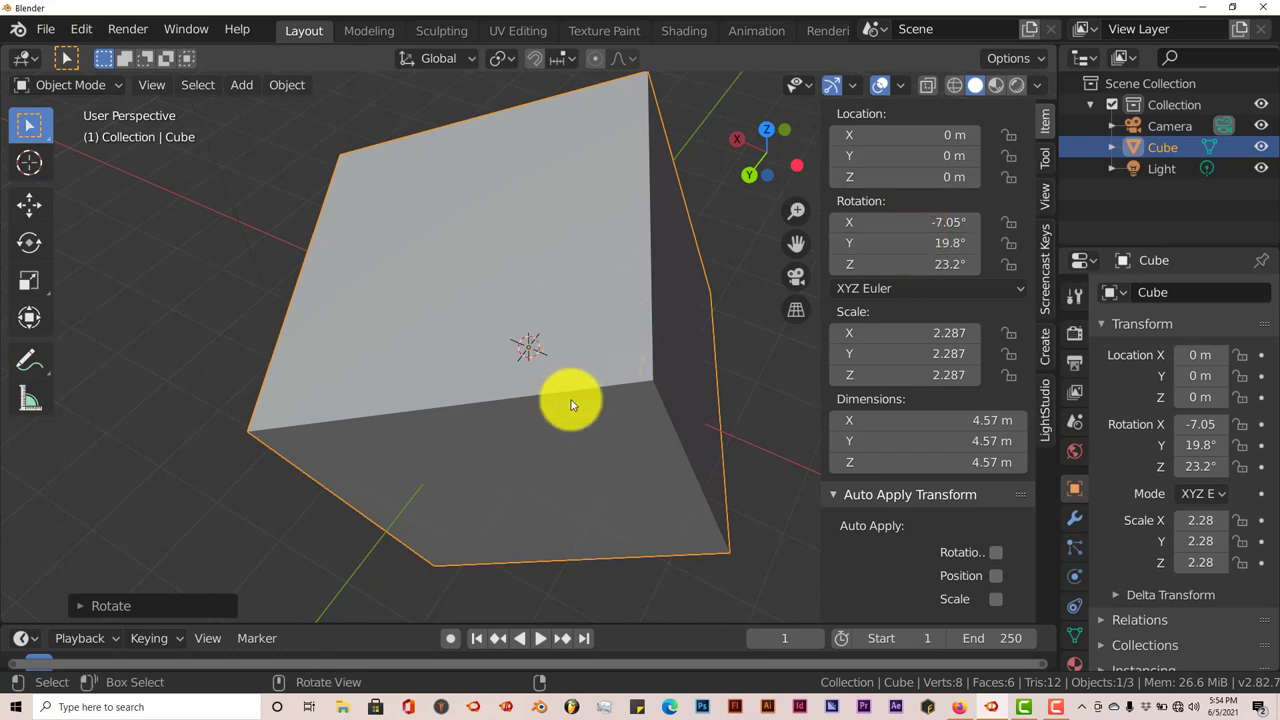
Move the cube away from the world origin with the Move tool
{"action": "left_click", "coordinate": [30, 204]}
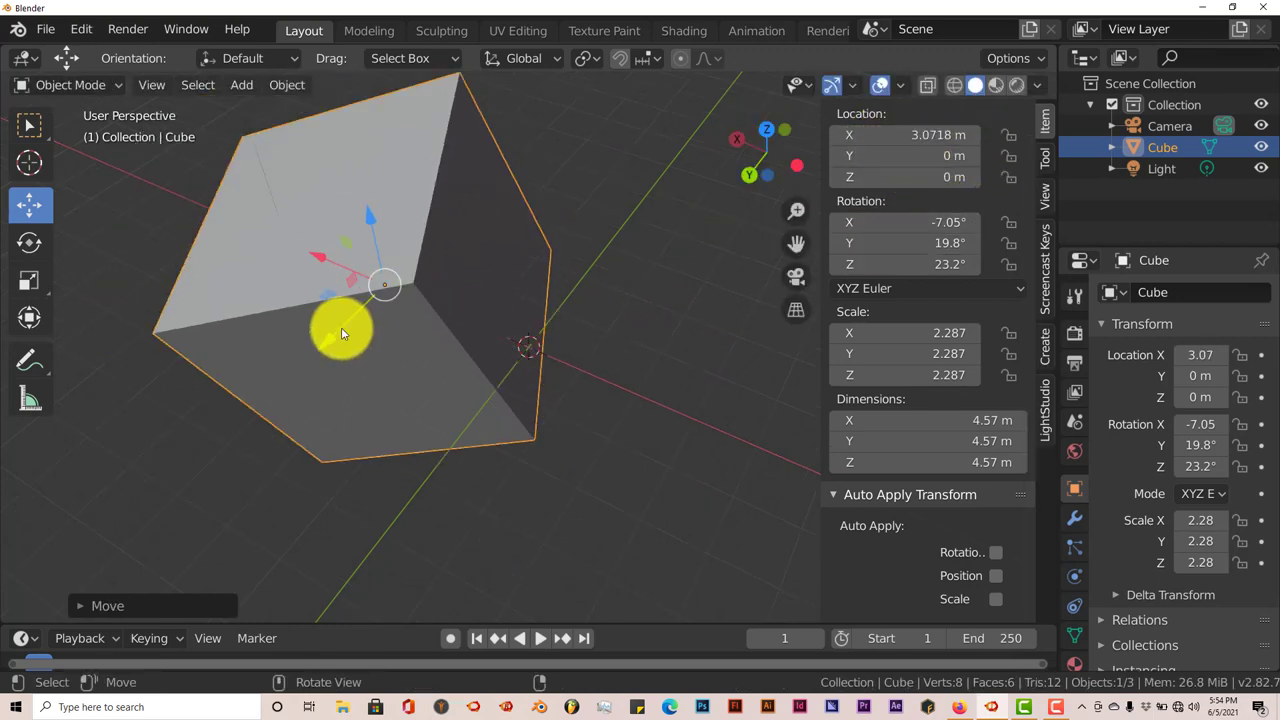
{"action": "left_click_drag", "start_coordinate": [344, 332], "coordinate": [422, 164]}
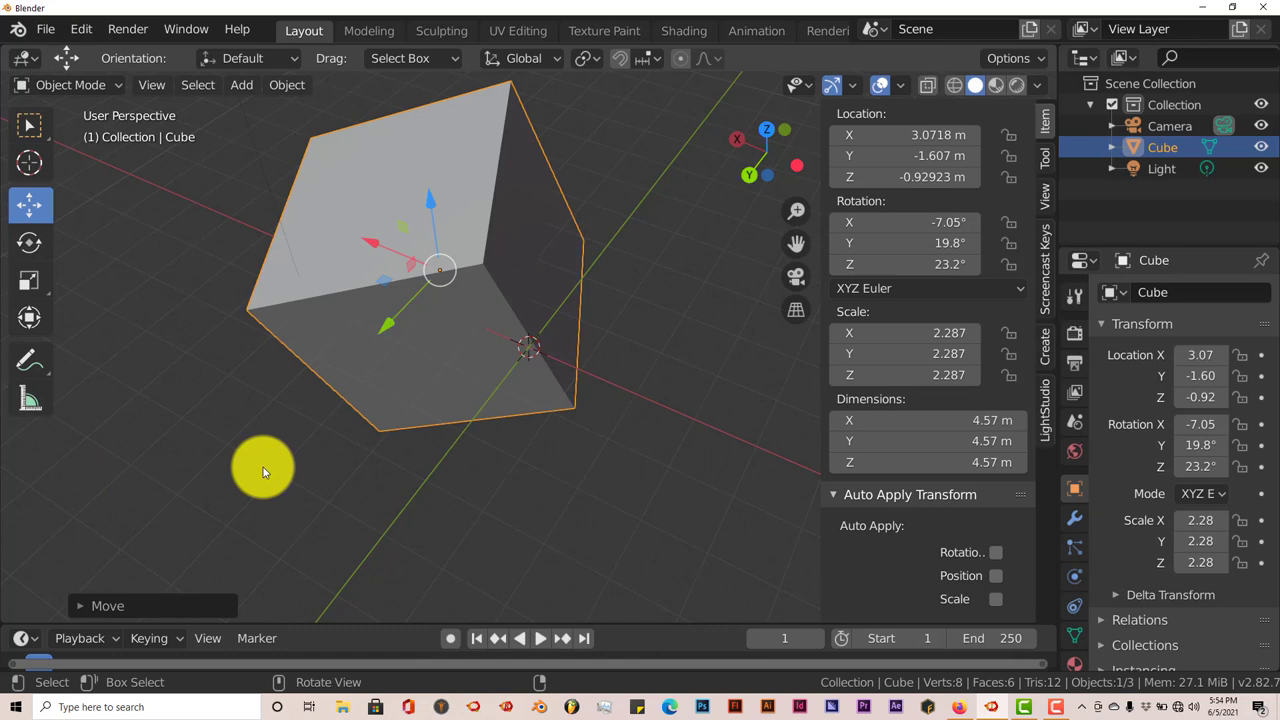
{"action": "mouse_move", "coordinate": [264, 476]}
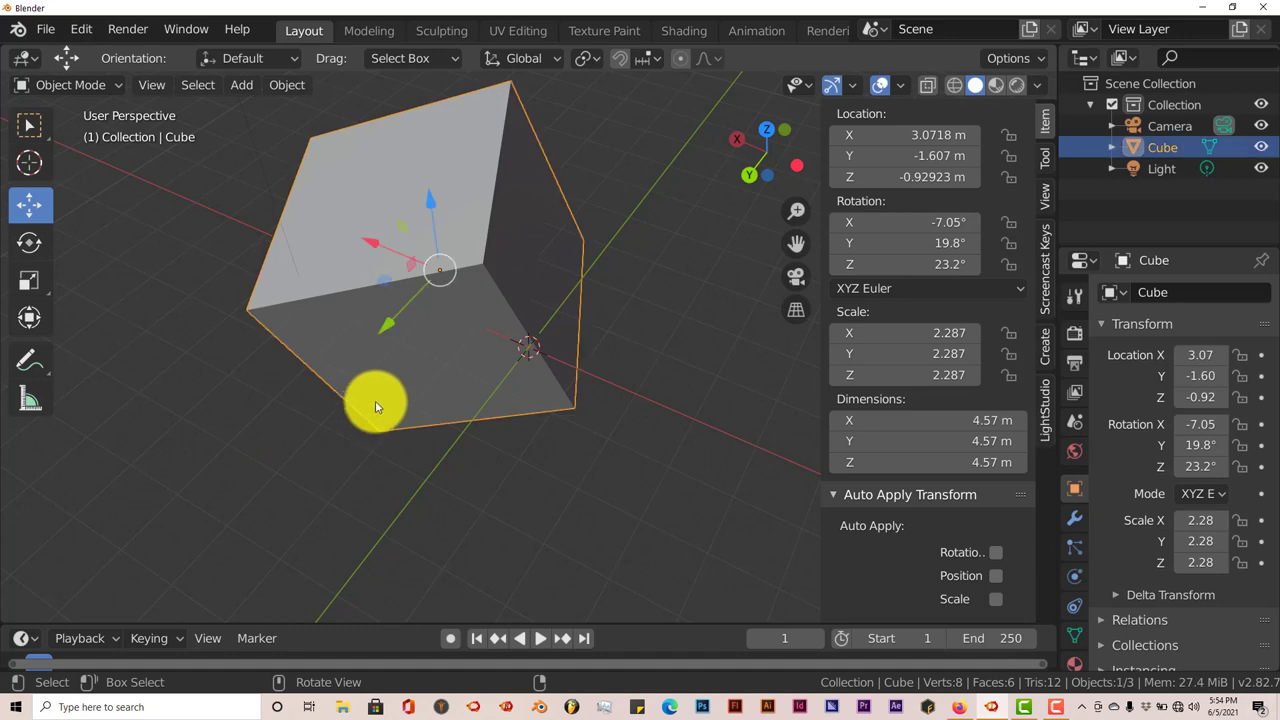
{"action": "mouse_move", "coordinate": [764, 530]}
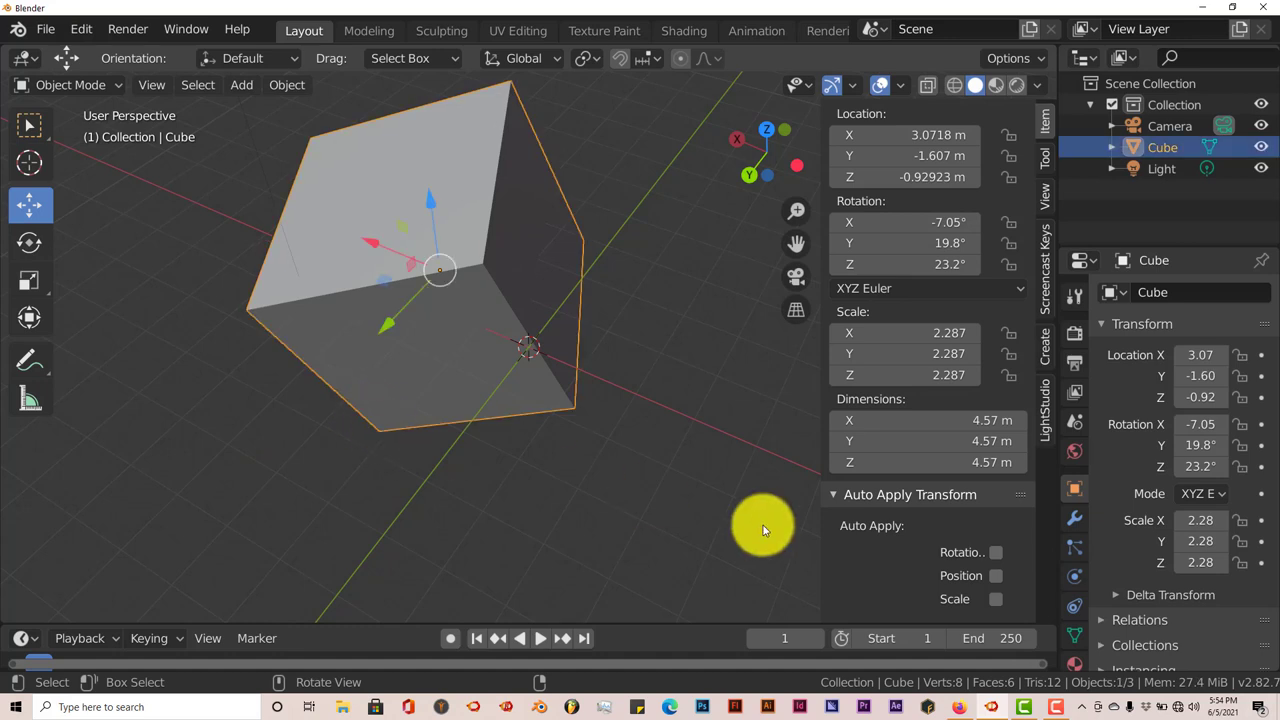
{"action": "mouse_move", "coordinate": [468, 458]}
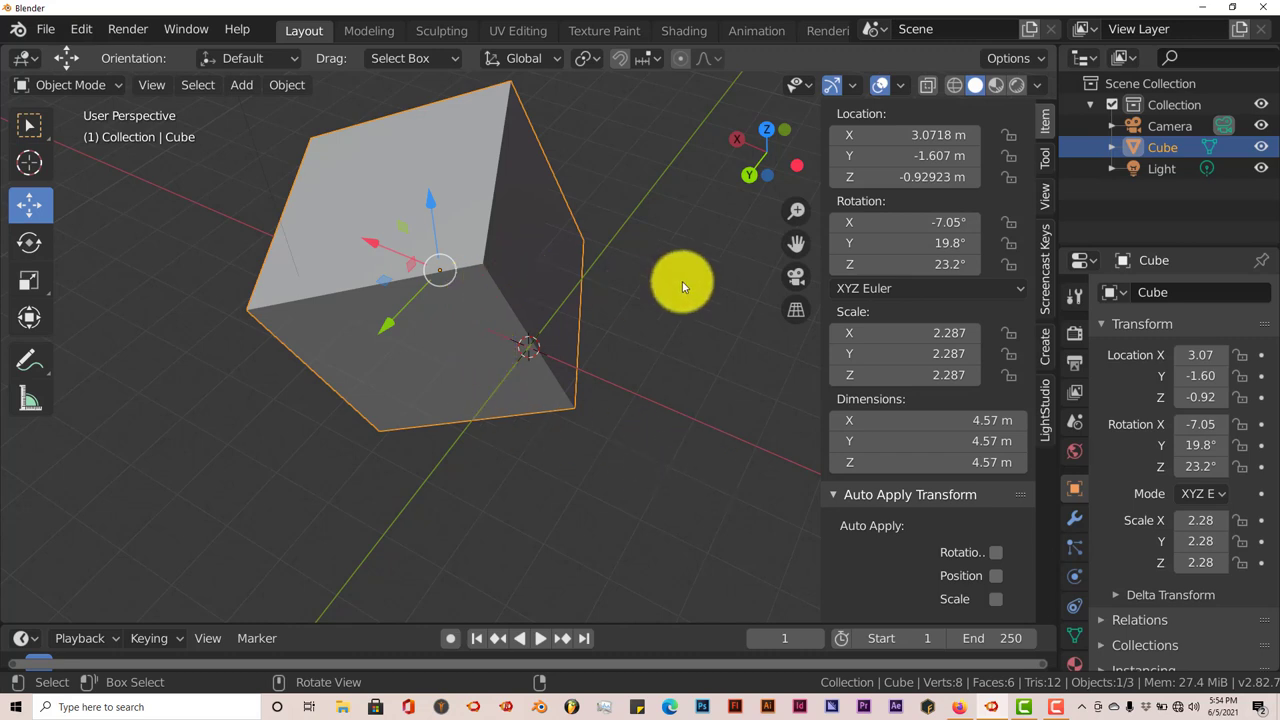
{"action": "mouse_move", "coordinate": [630, 444]}
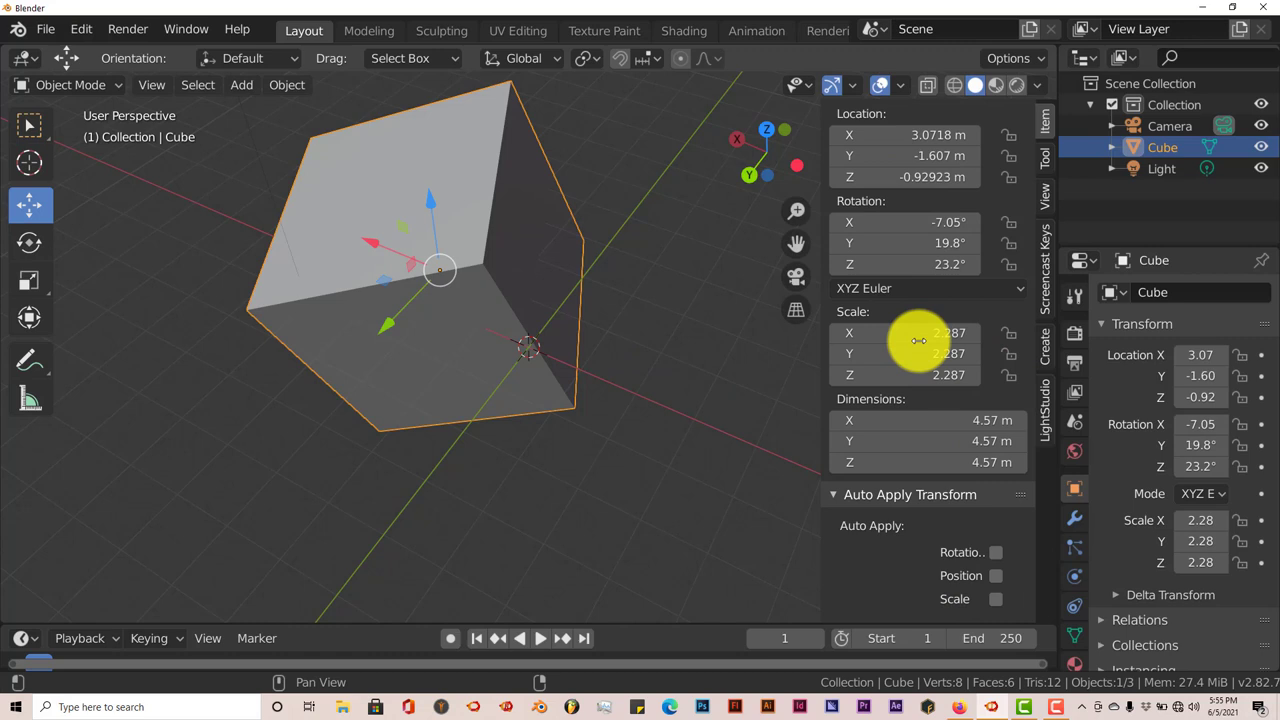
{"action": "mouse_move", "coordinate": [904, 352]}
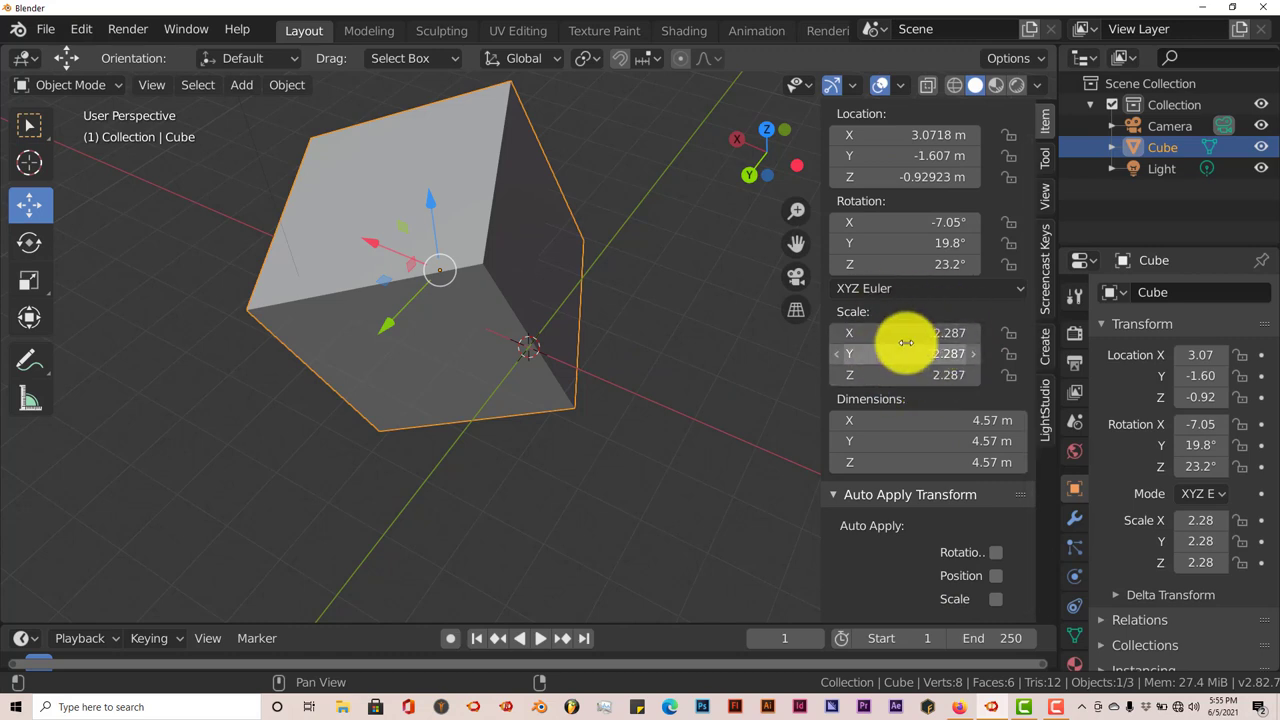
Enable the Scale checkbox so the cube's scale resets to 1.000
{"action": "left_click", "coordinate": [996, 600]}
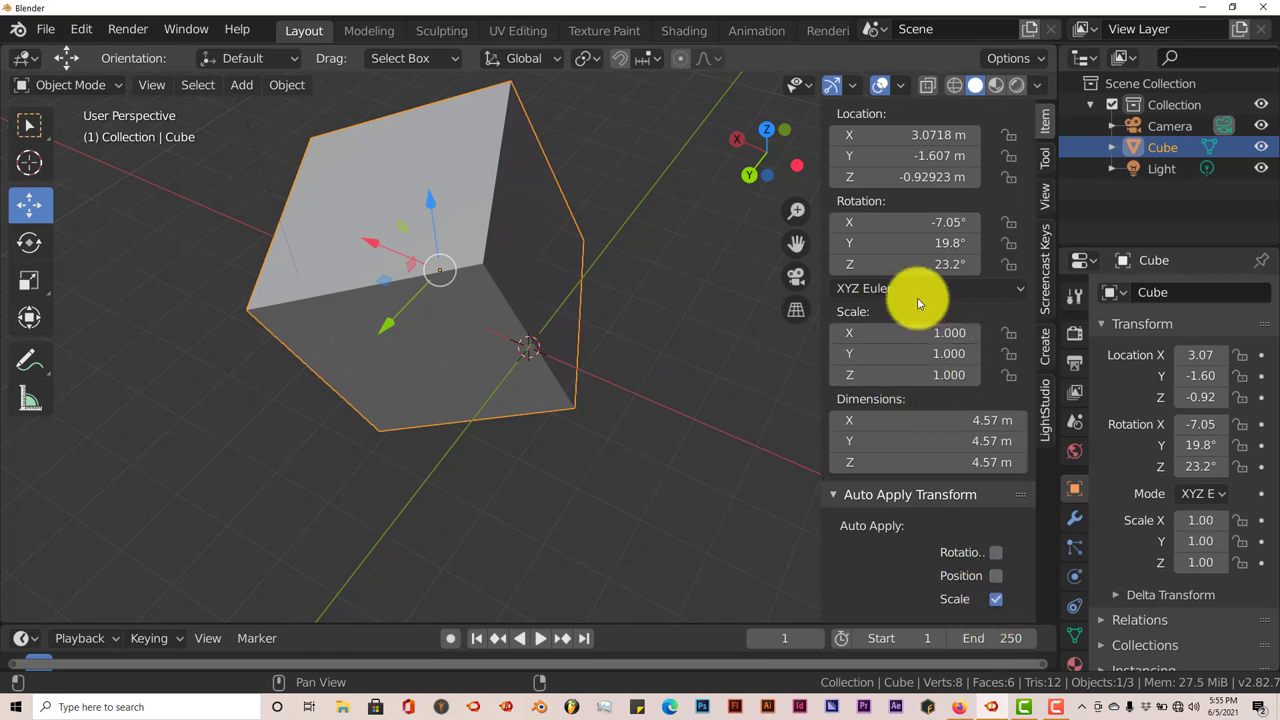
{"action": "mouse_move", "coordinate": [972, 540]}
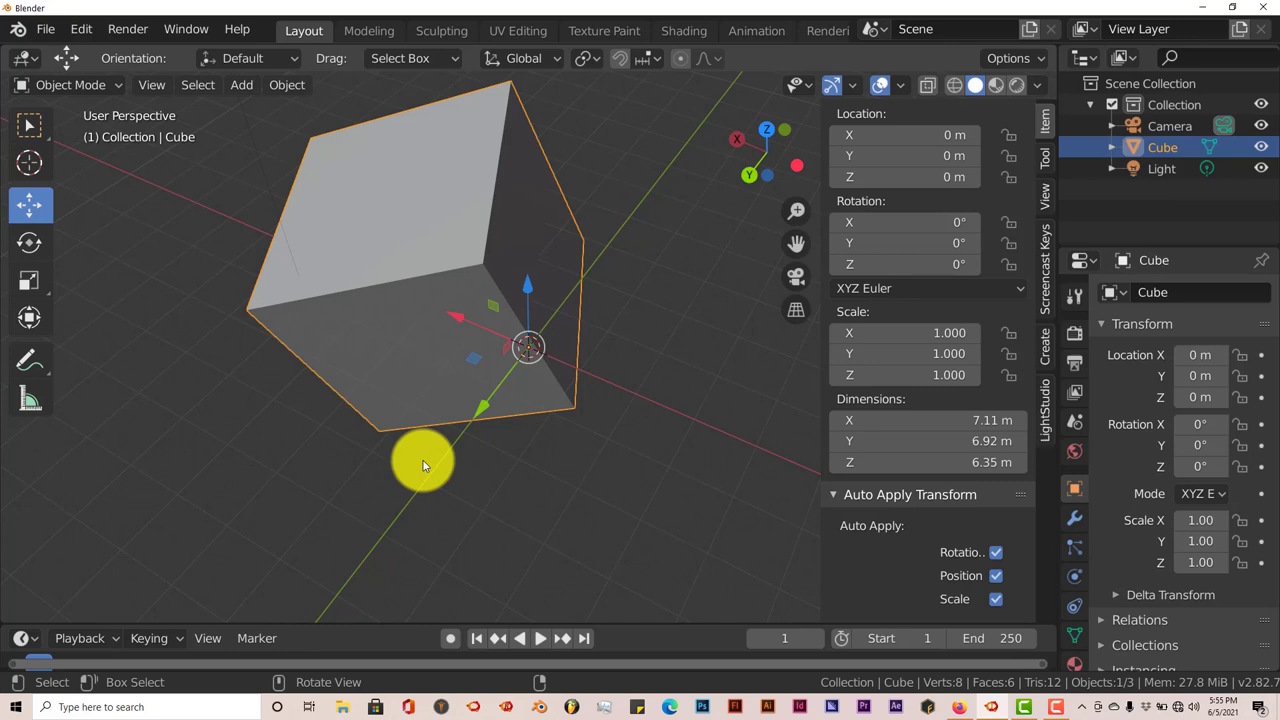
{"action": "mouse_move", "coordinate": [888, 564]}
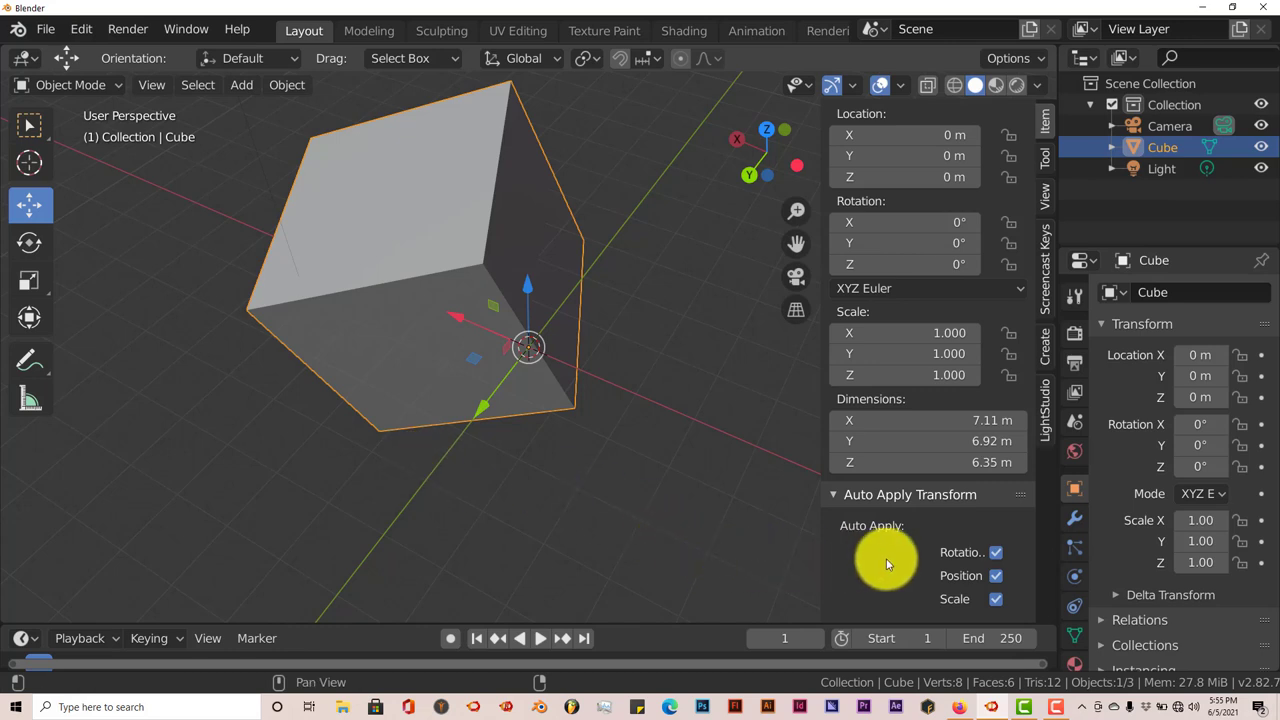
{"action": "mouse_move", "coordinate": [844, 564]}
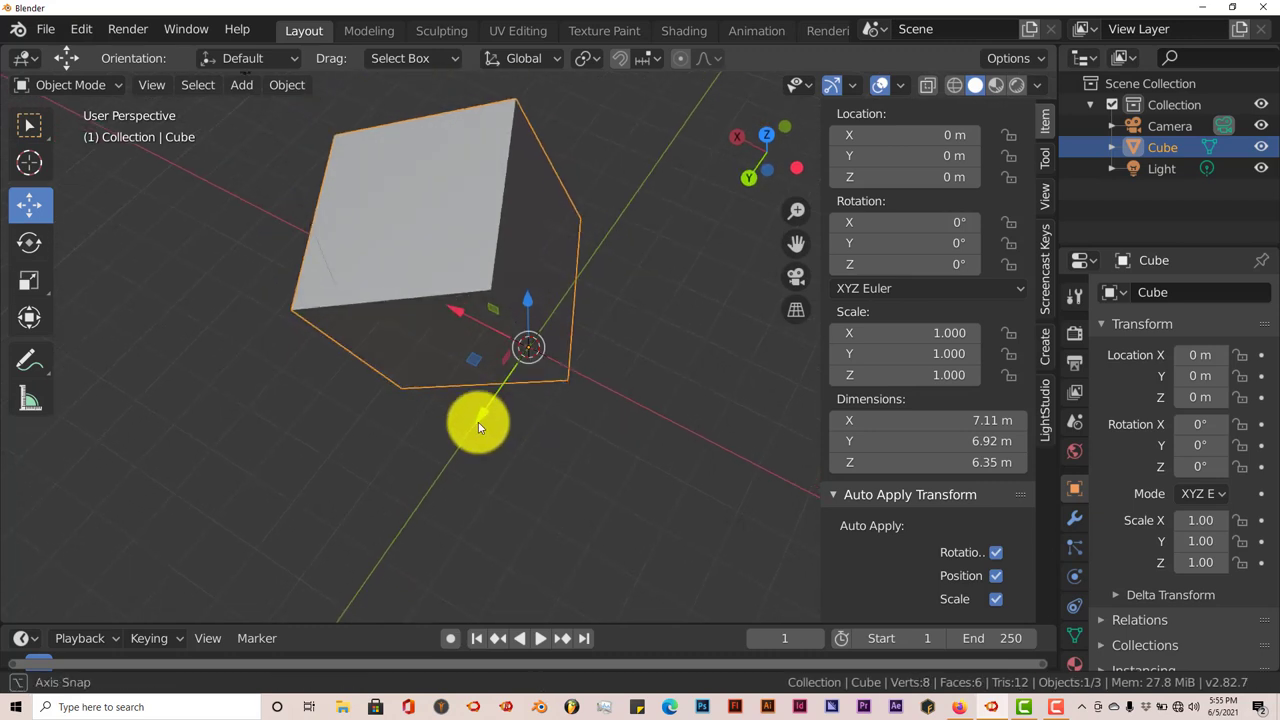
{"action": "left_click_drag", "start_coordinate": [480, 428], "coordinate": [436, 388]}
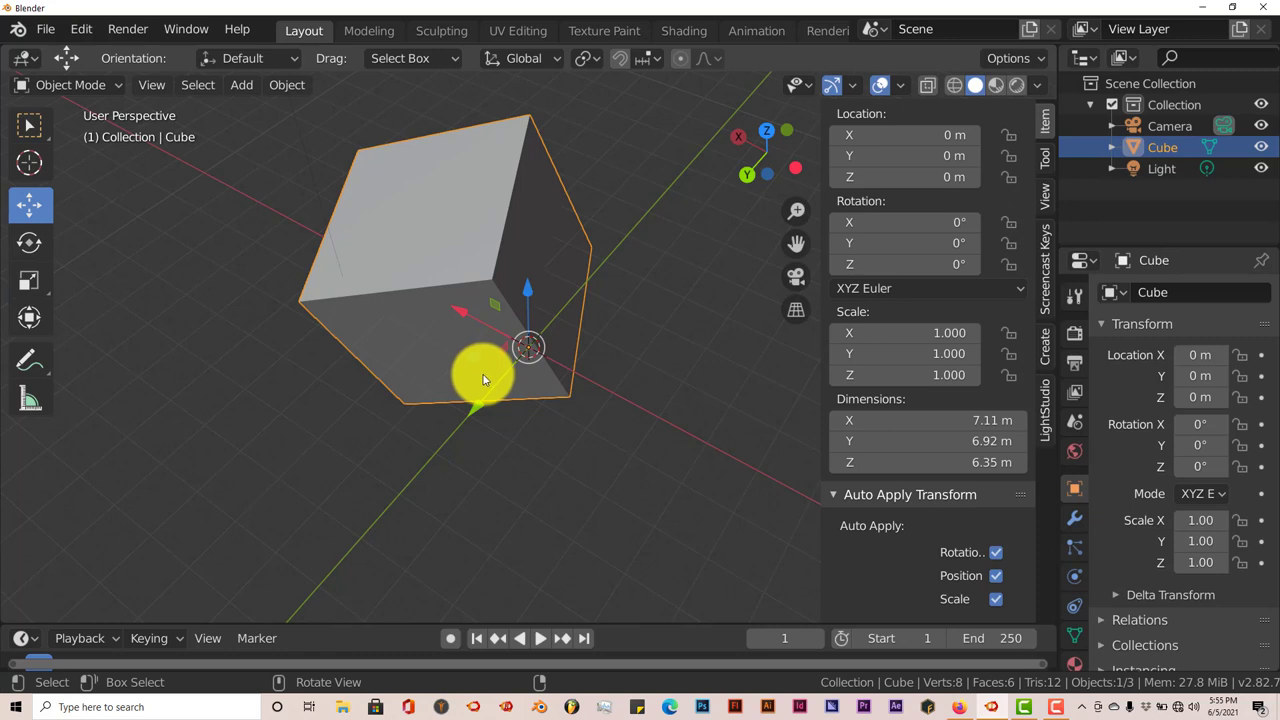
{"action": "mouse_move", "coordinate": [866, 544]}
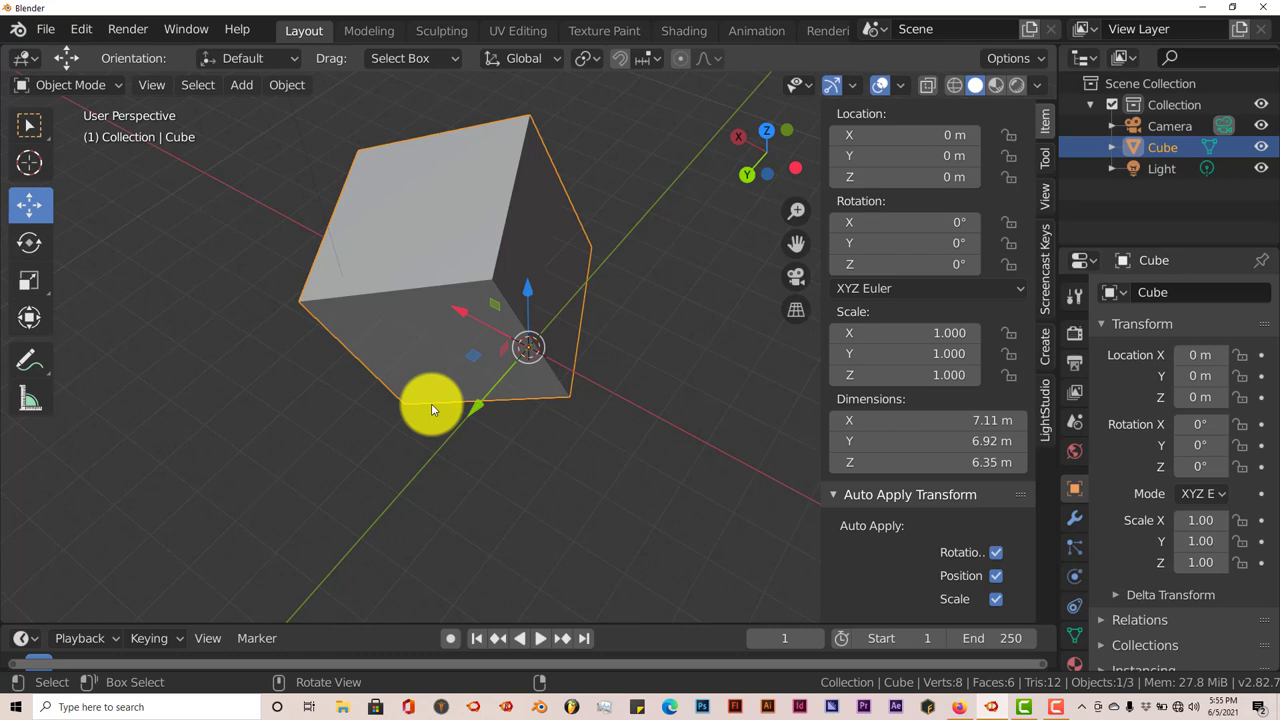
{"action": "mouse_move", "coordinate": [436, 398]}
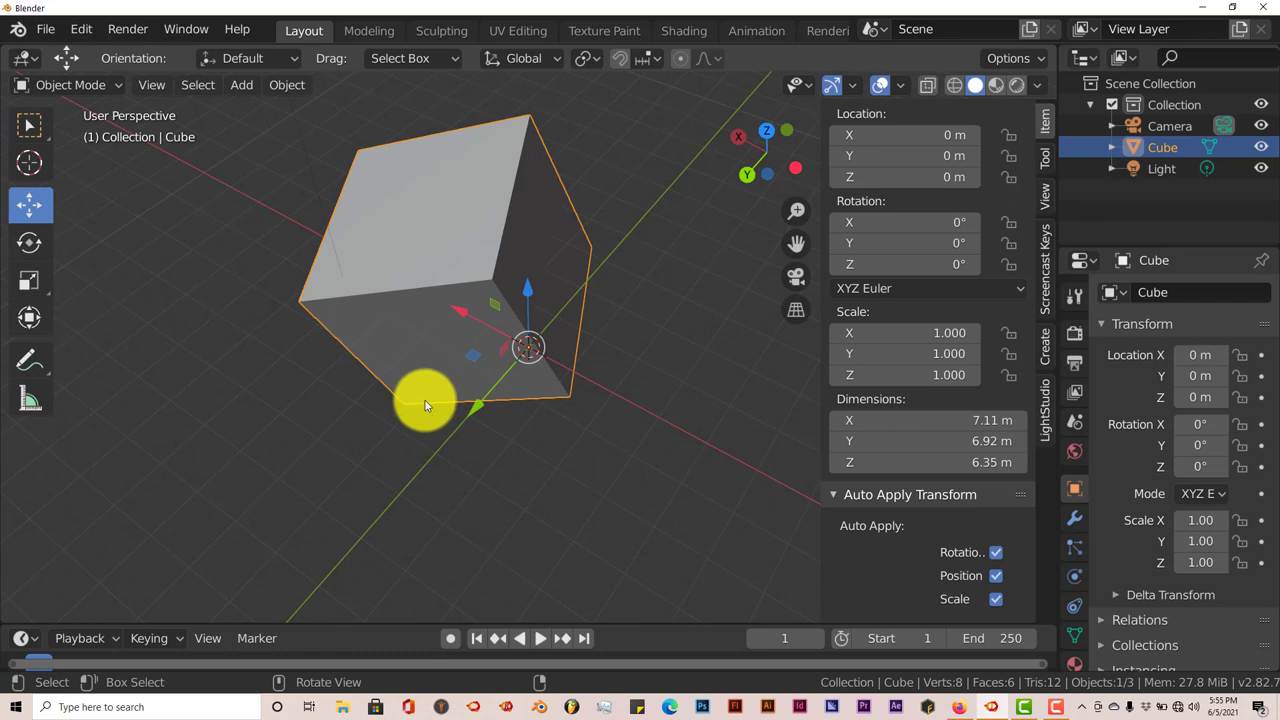
{"action": "left_click_drag", "start_coordinate": [424, 404], "coordinate": [490, 400]}
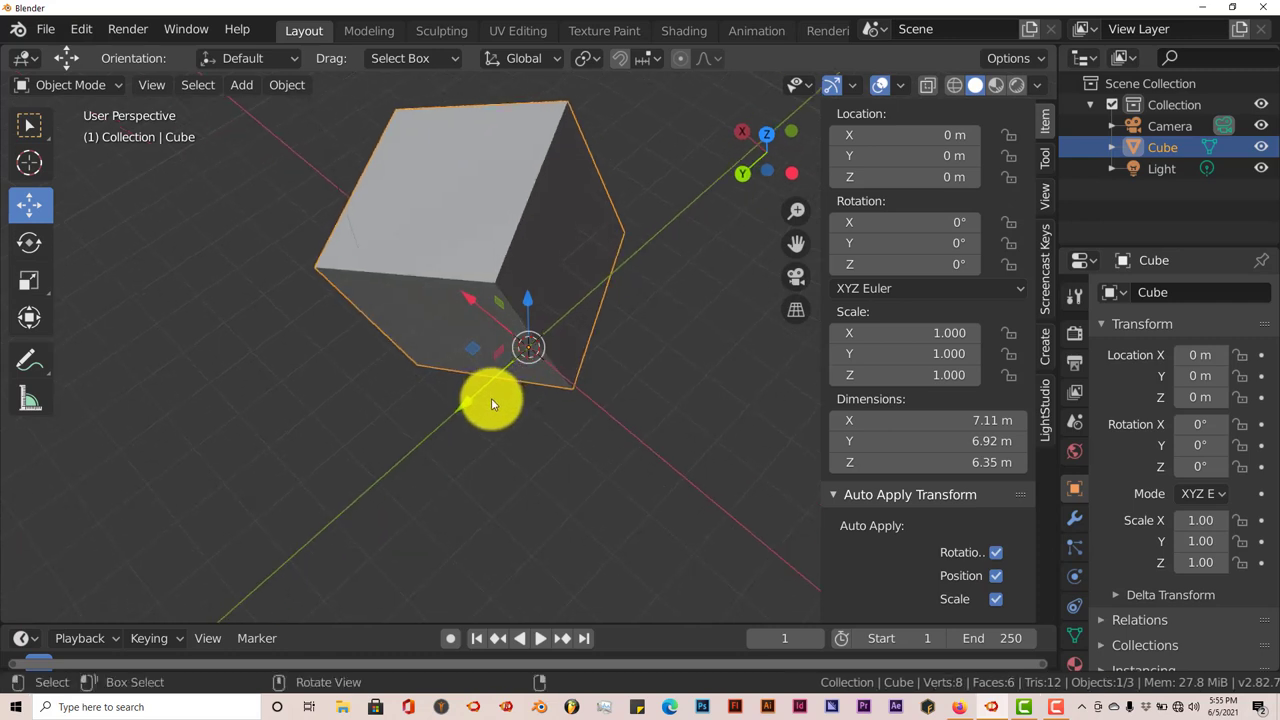
{"action": "mouse_move", "coordinate": [500, 408]}
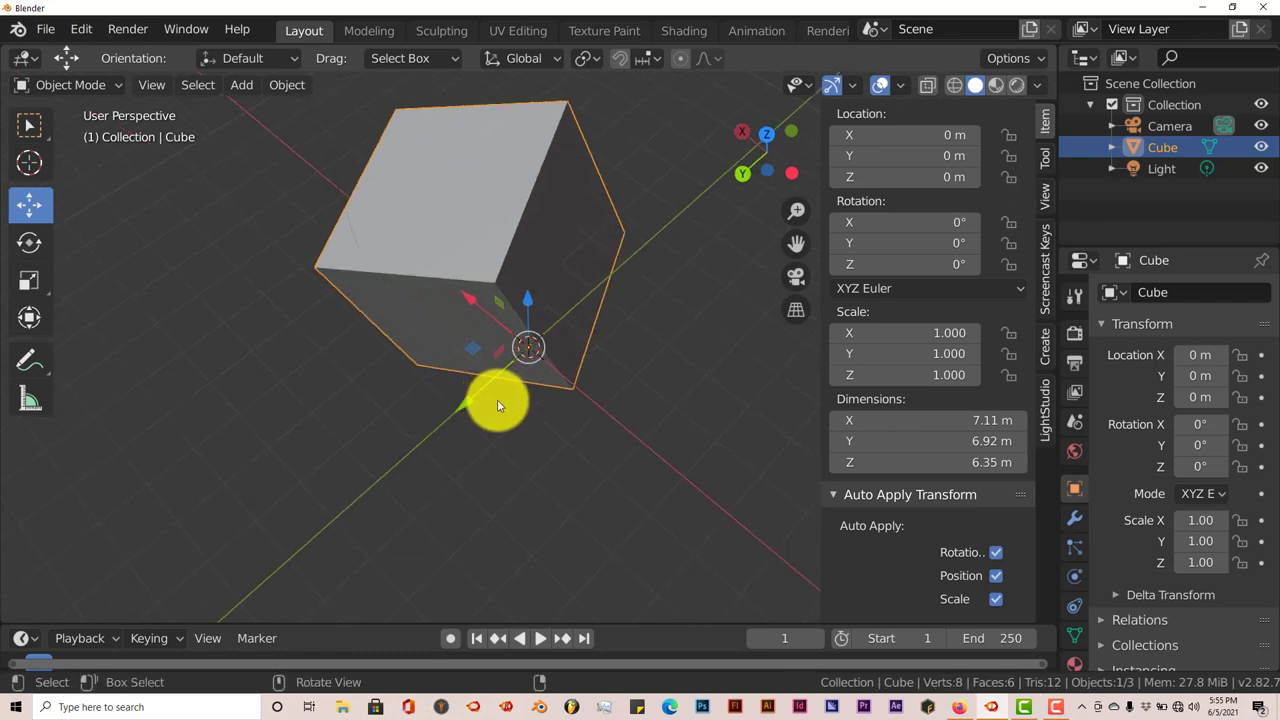